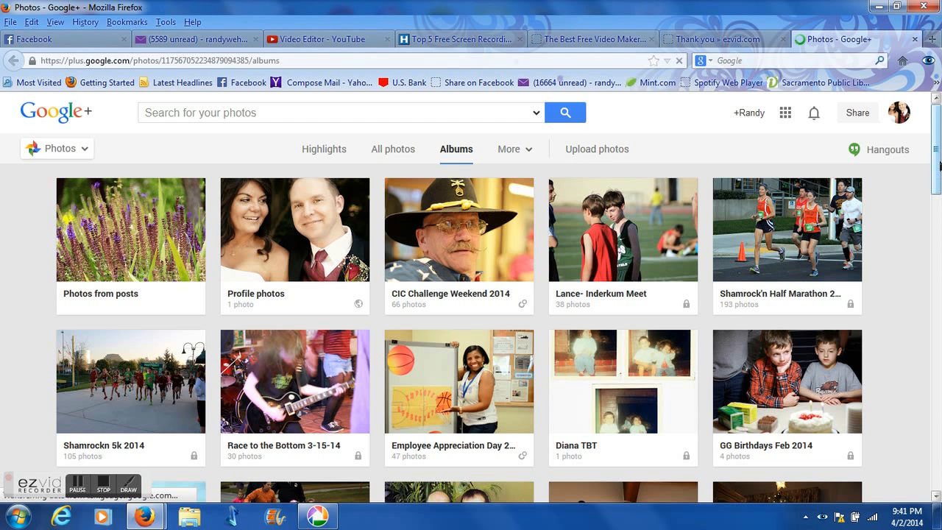
# Scroll down and switch to the Picasa photo library
pyautogui.scroll(-3)
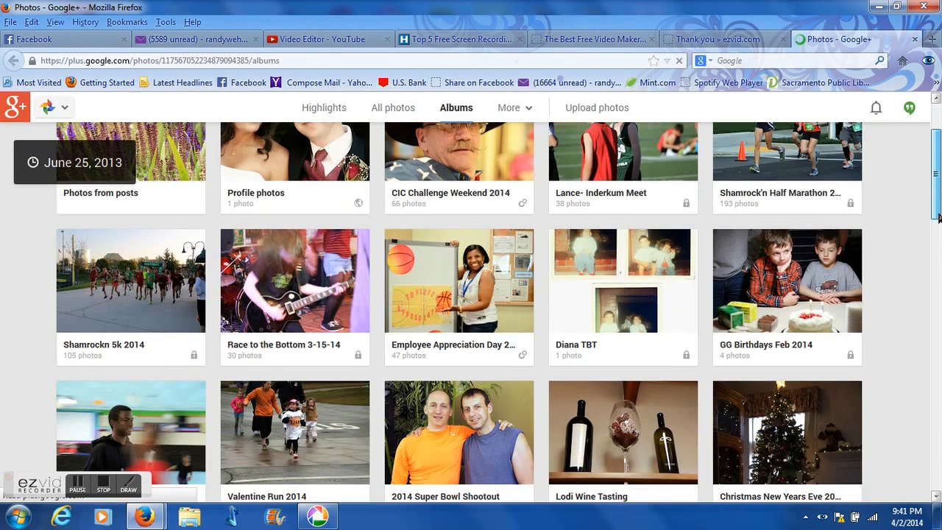
pyautogui.scroll(-3)
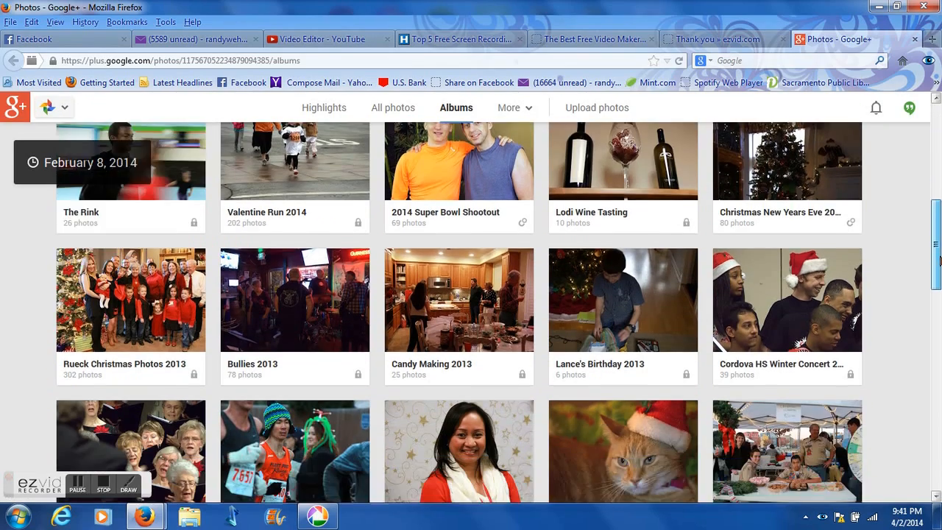
pyautogui.scroll(-3)
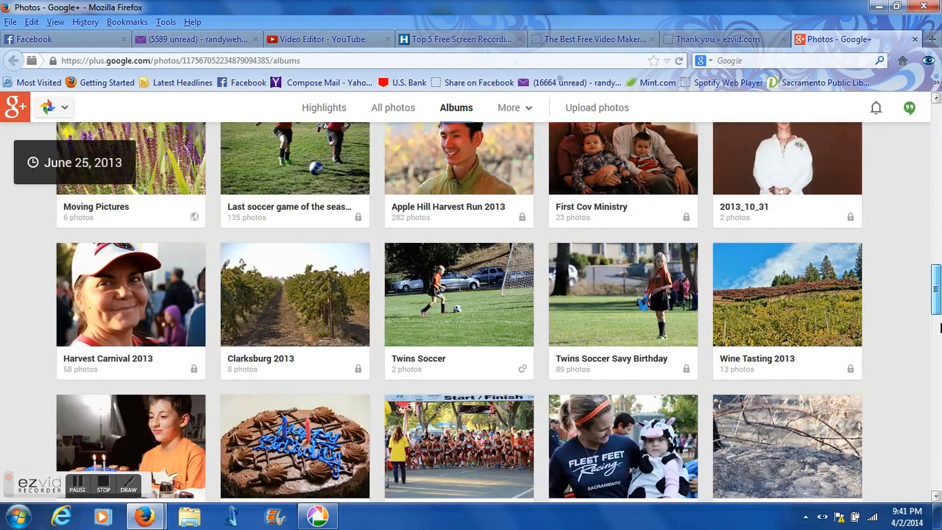
pyautogui.scroll(-3)
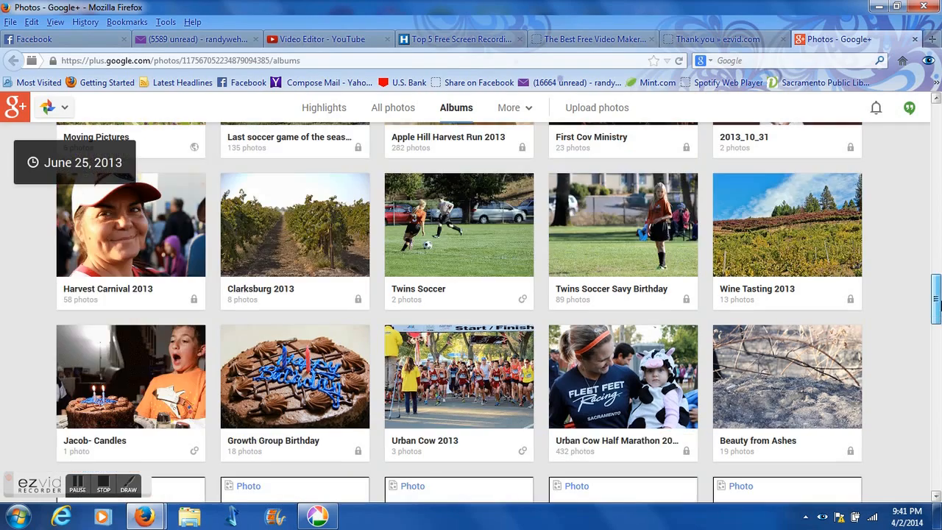
pyautogui.click(318, 515)
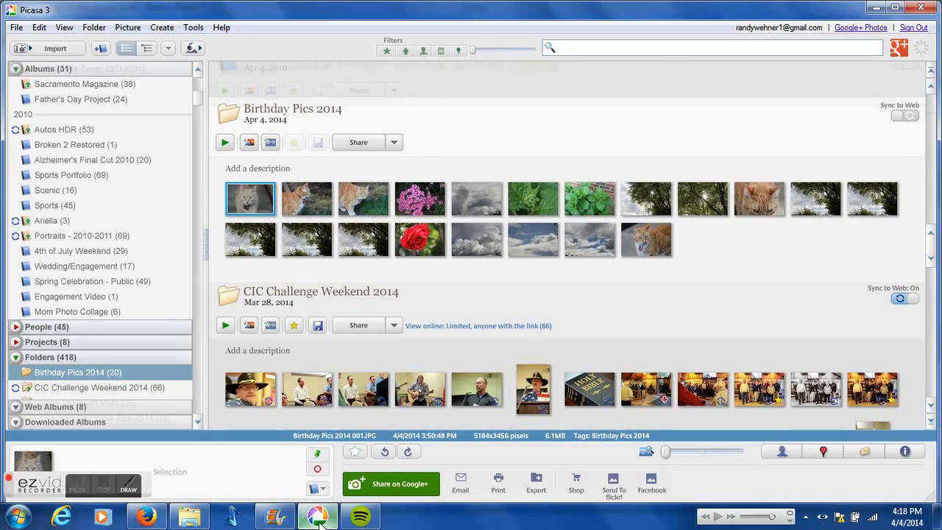
pyautogui.moveTo(293, 199)
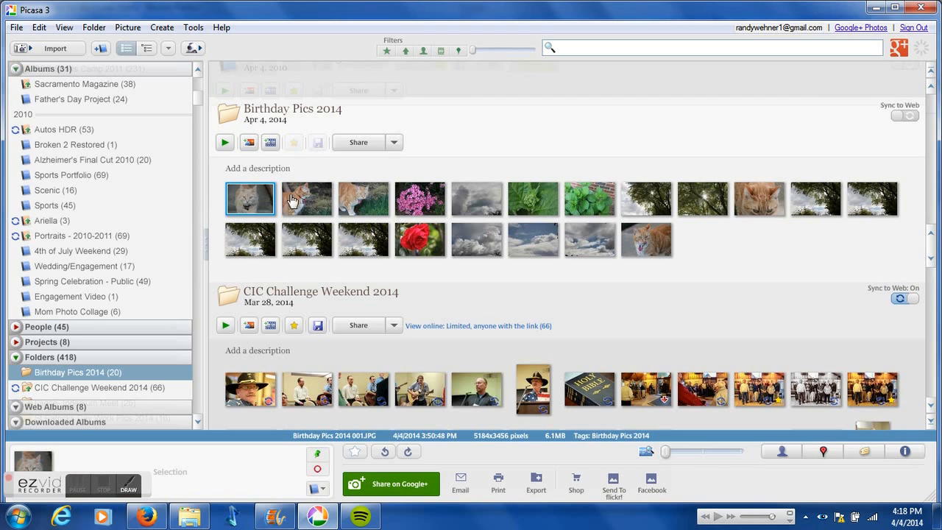
pyautogui.moveTo(551, 247)
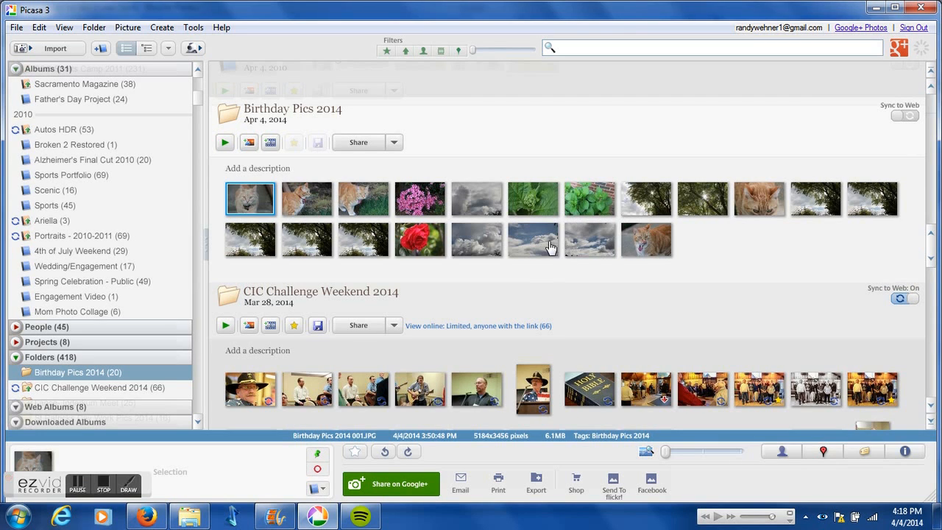
pyautogui.moveTo(680, 238)
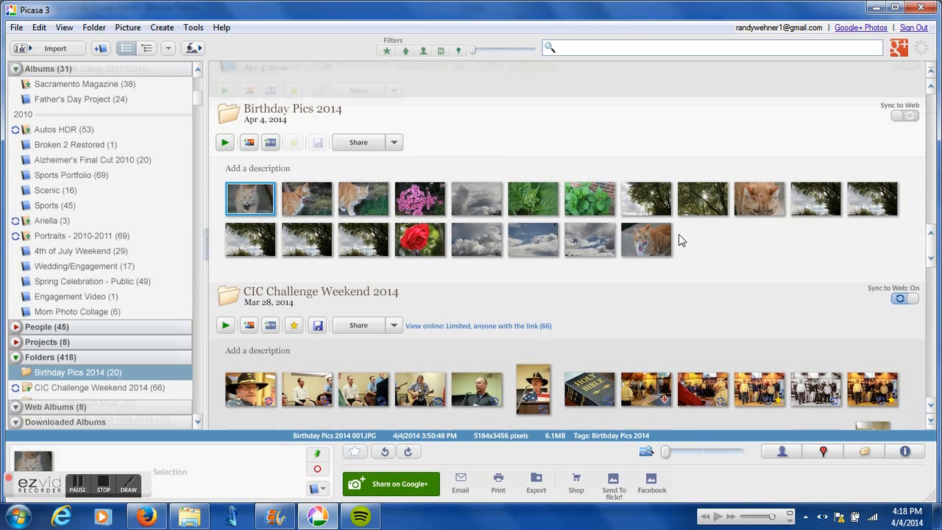
# View the Birthday Pics 2014 photos full size one after another, then return to the library
pyautogui.doubleClick(250, 198)
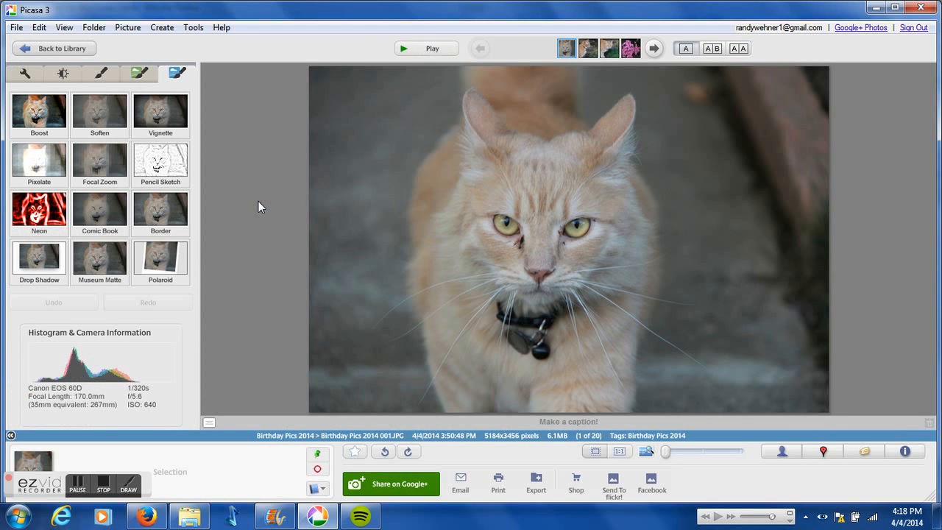
pyautogui.click(653, 47)
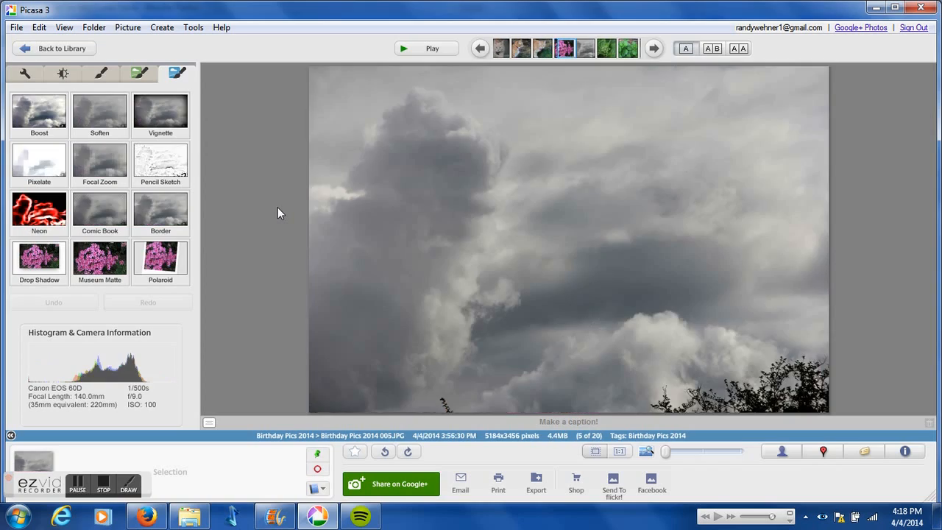
pyautogui.click(654, 47)
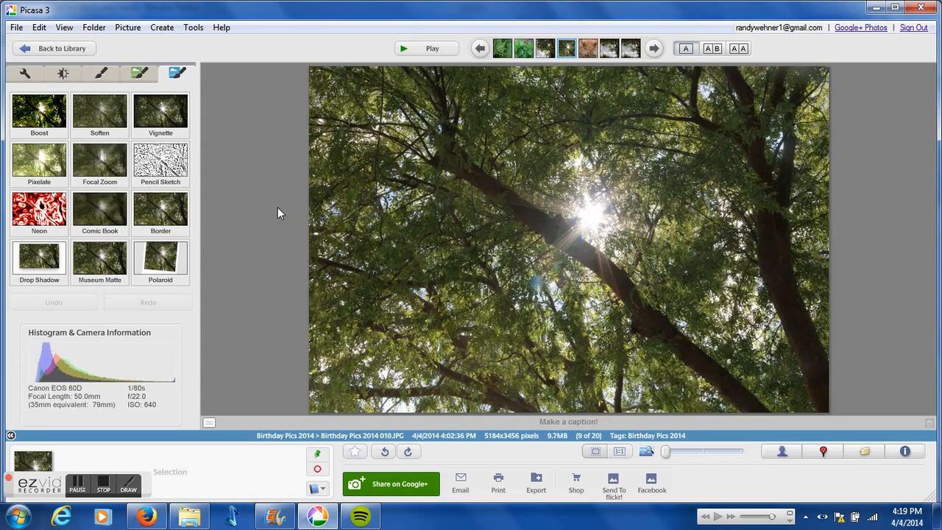
pyautogui.click(654, 48)
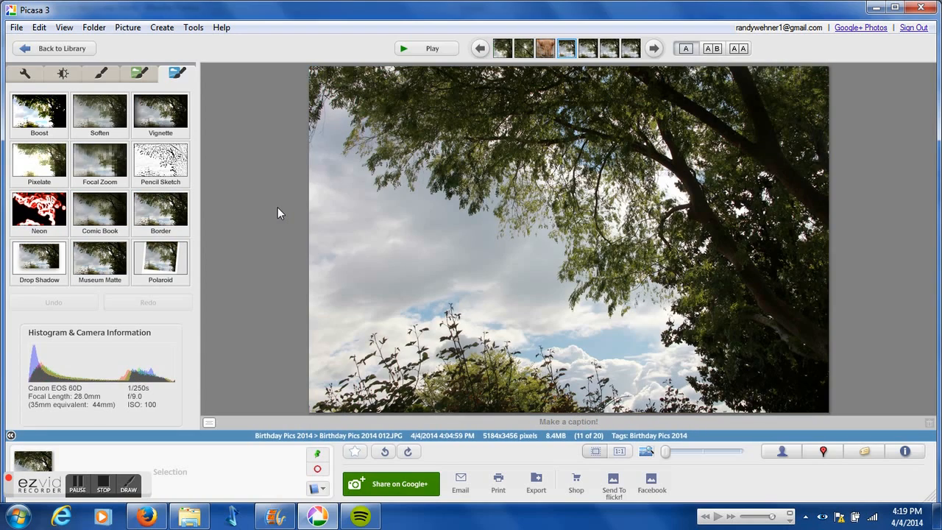
pyautogui.click(654, 47)
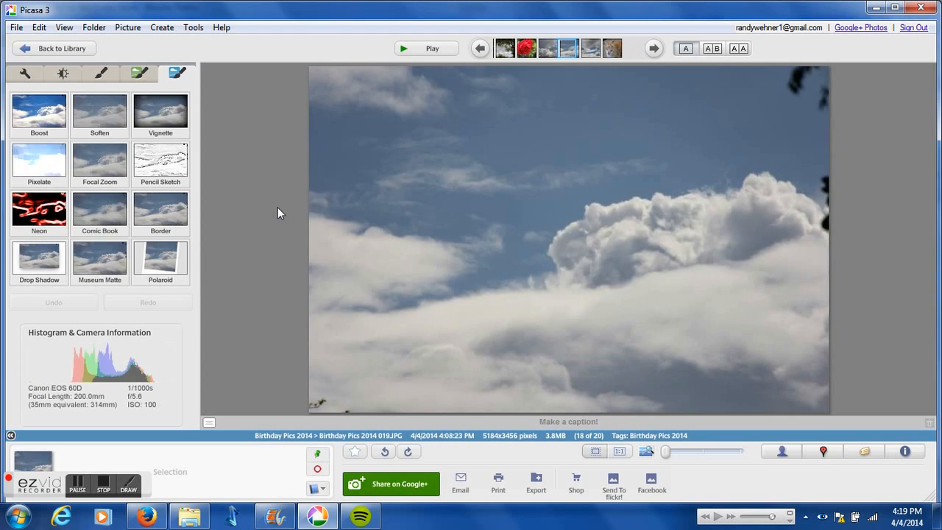
pyautogui.click(653, 47)
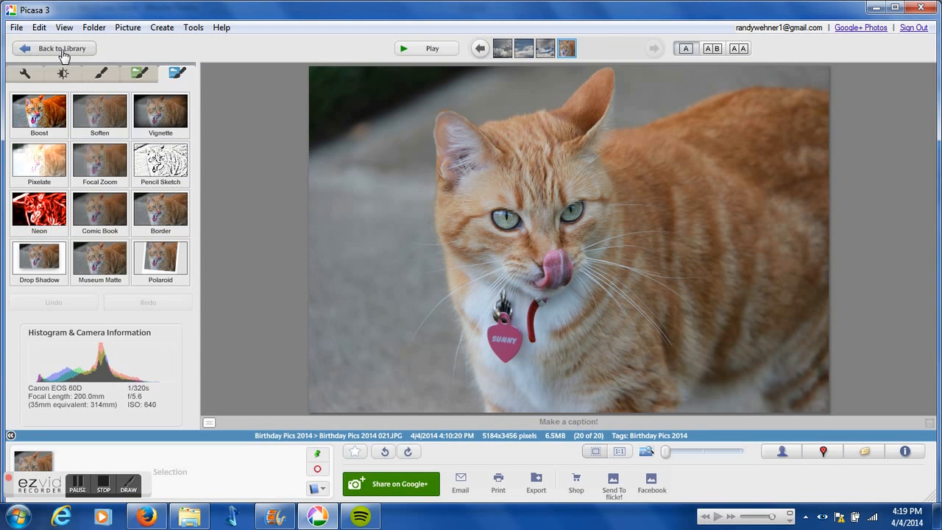
pyautogui.click(61, 47)
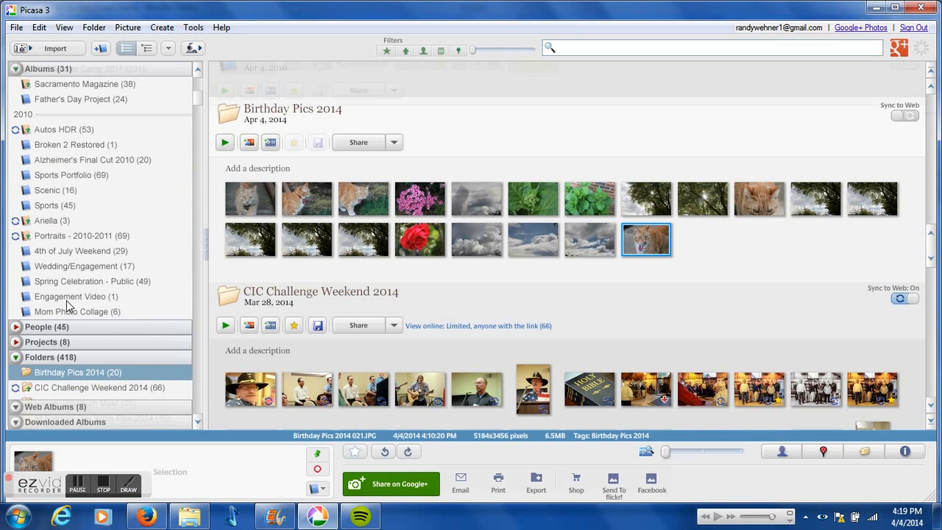
# Batch-apply I'm Feeling Lucky to the Birthday Pics 2014 folder and open a photo to check the result
pyautogui.click(100, 296)
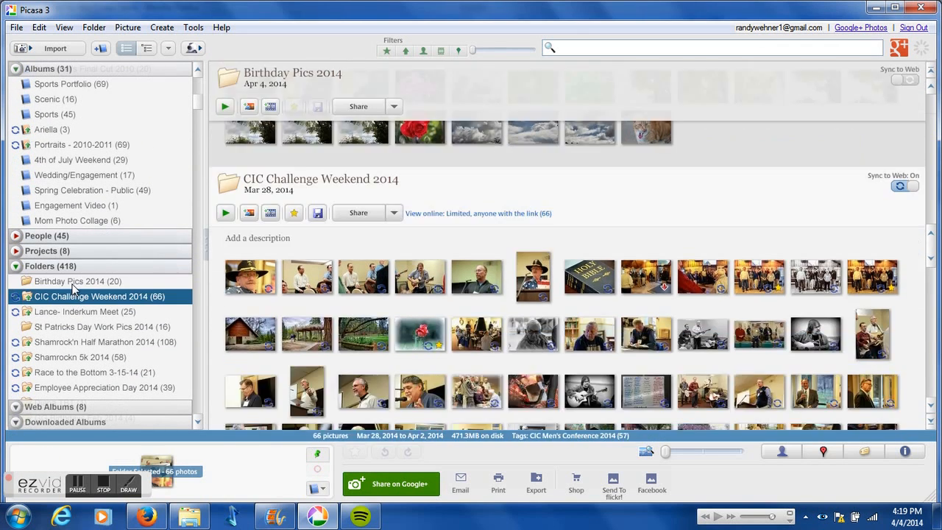
pyautogui.click(78, 282)
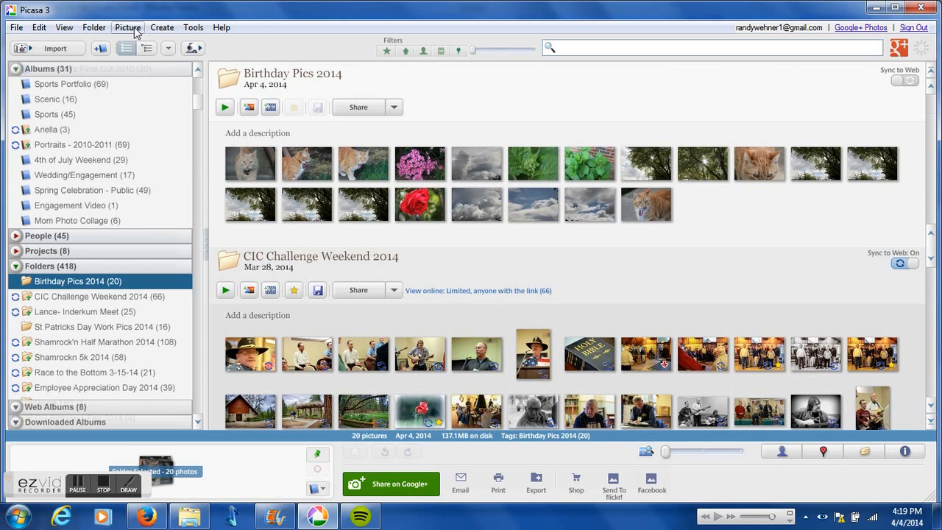
pyautogui.click(127, 26)
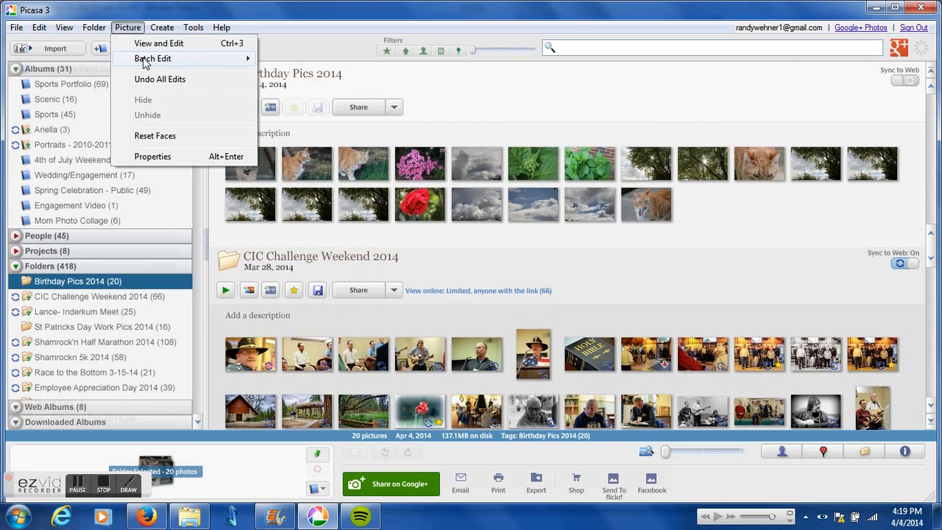
pyautogui.click(153, 59)
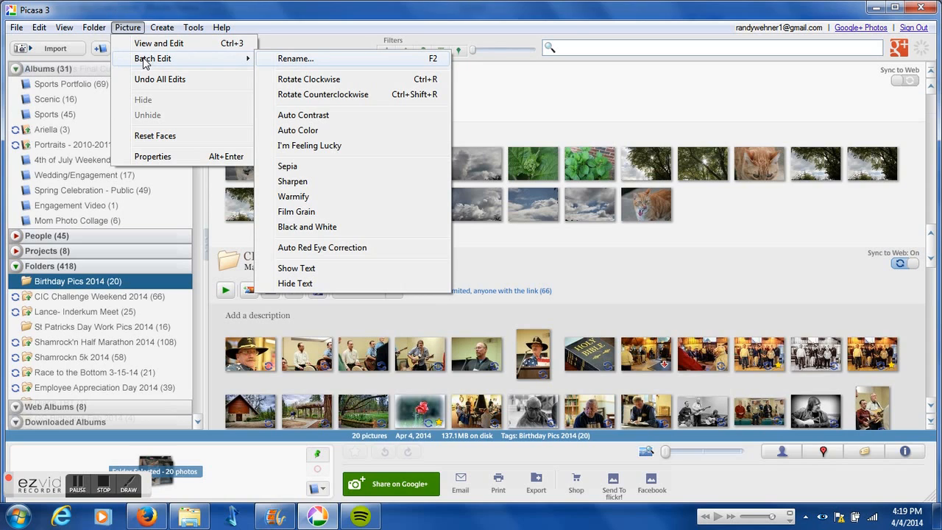
pyautogui.moveTo(312, 146)
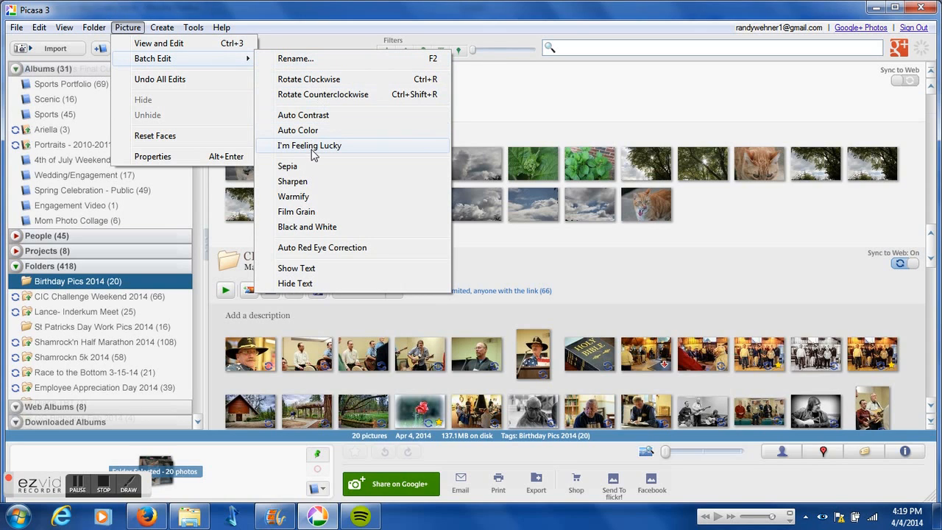
pyautogui.moveTo(312, 153)
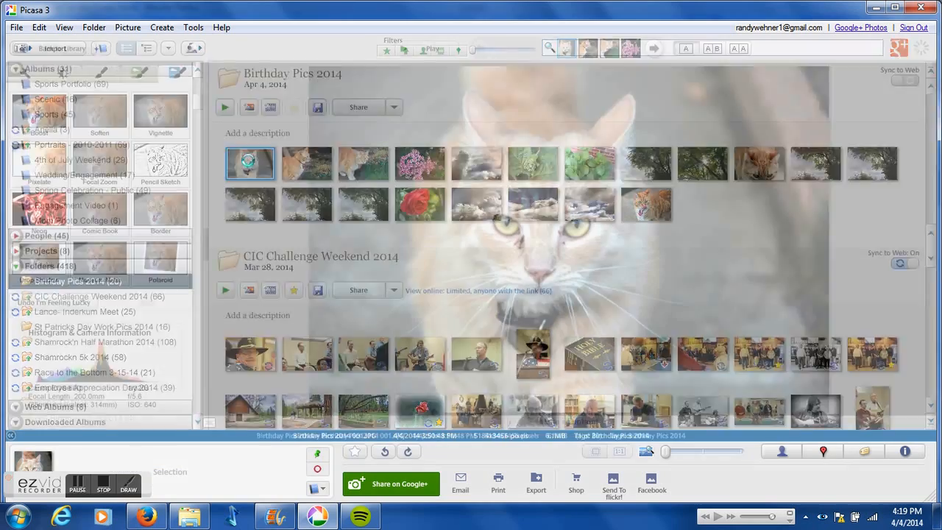
pyautogui.doubleClick(250, 163)
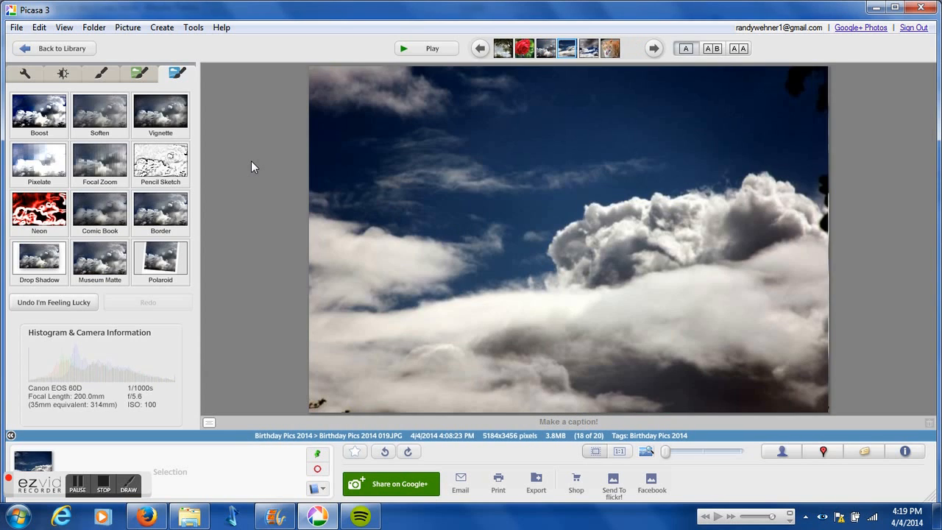
# Go back to the storm-cloud photo and undo its I'm Feeling Lucky enhancement
pyautogui.click(653, 47)
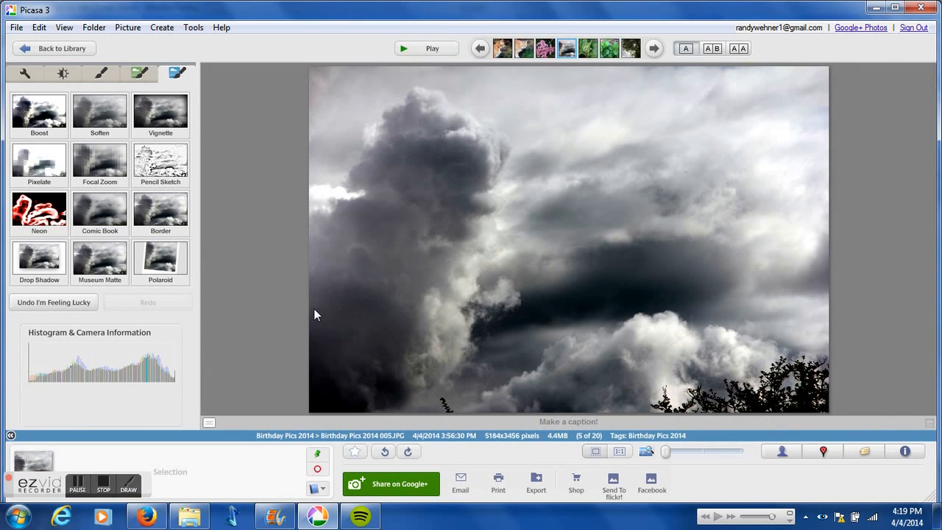
pyautogui.click(53, 302)
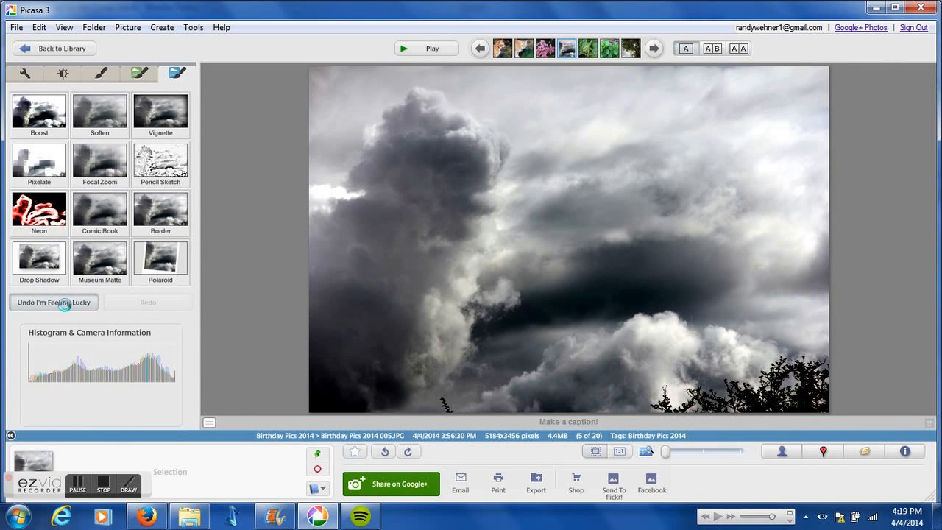
pyautogui.click(53, 302)
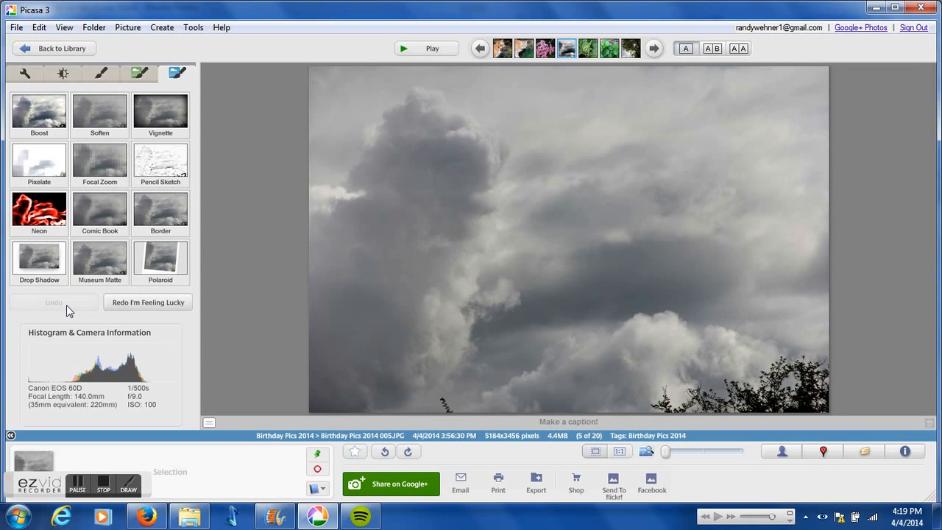
pyautogui.moveTo(61, 47)
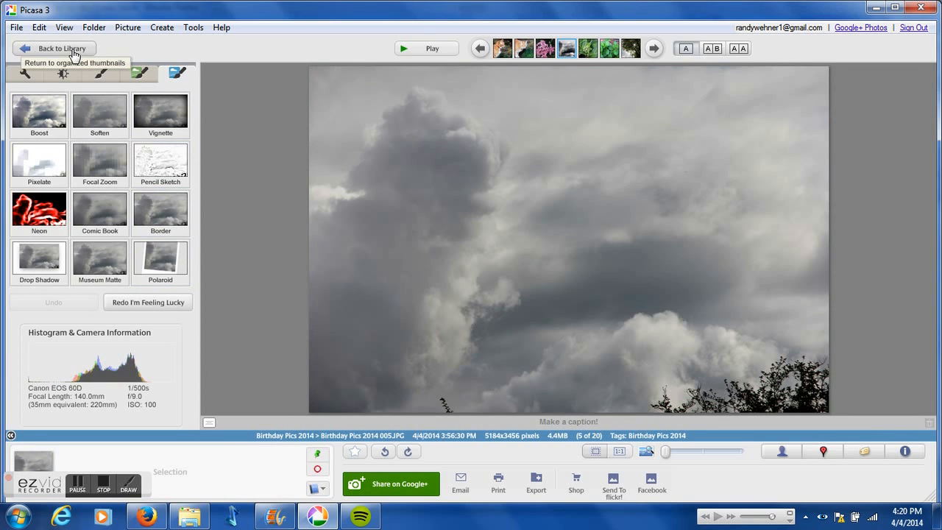
# Save the album's edited photos to disk, switch Sync to Web on, and open the ginger cat photo
pyautogui.click(62, 47)
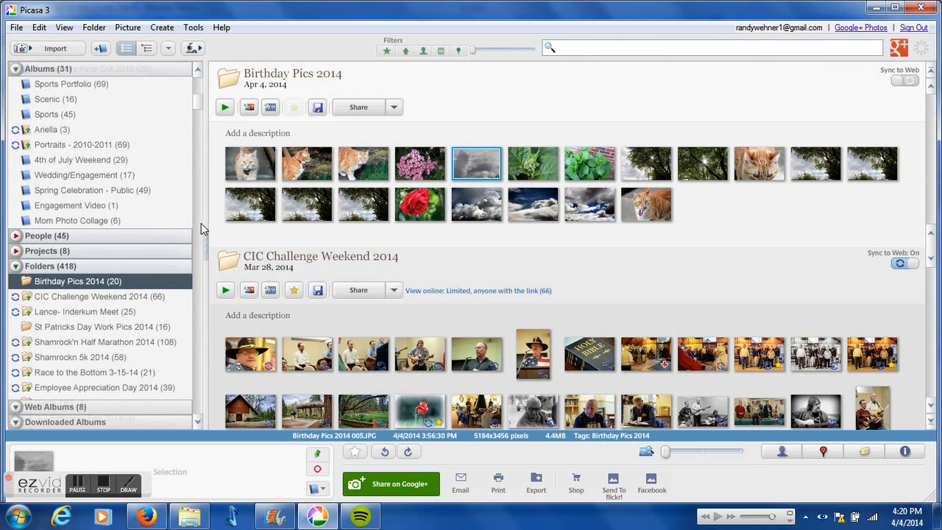
pyautogui.moveTo(317, 107)
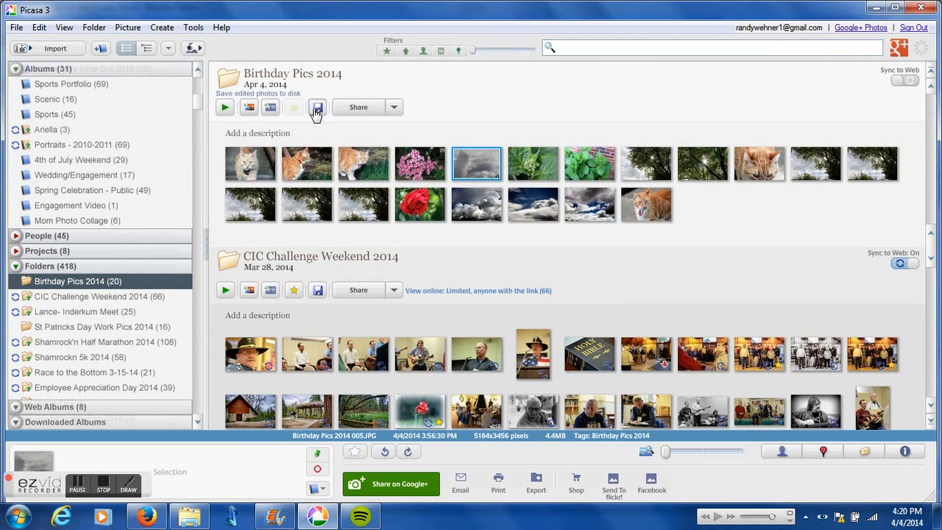
pyautogui.click(99, 296)
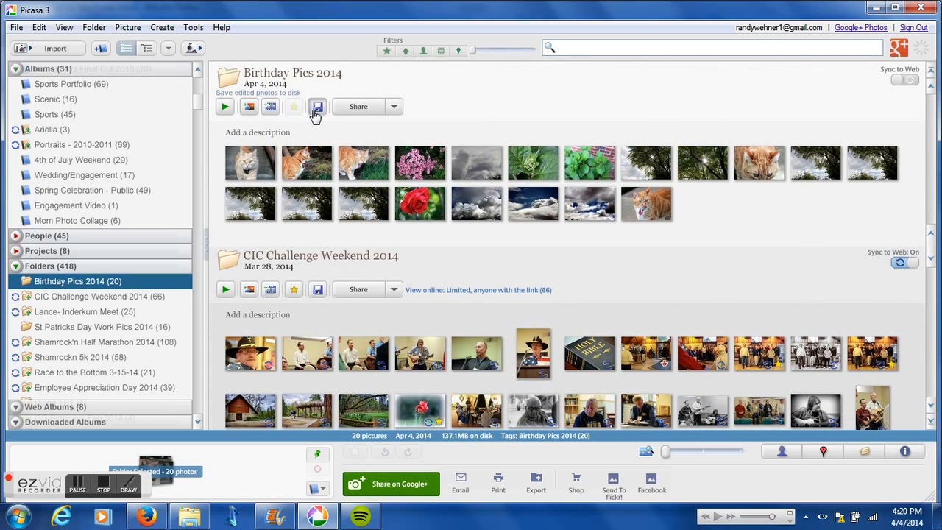
pyautogui.click(315, 106)
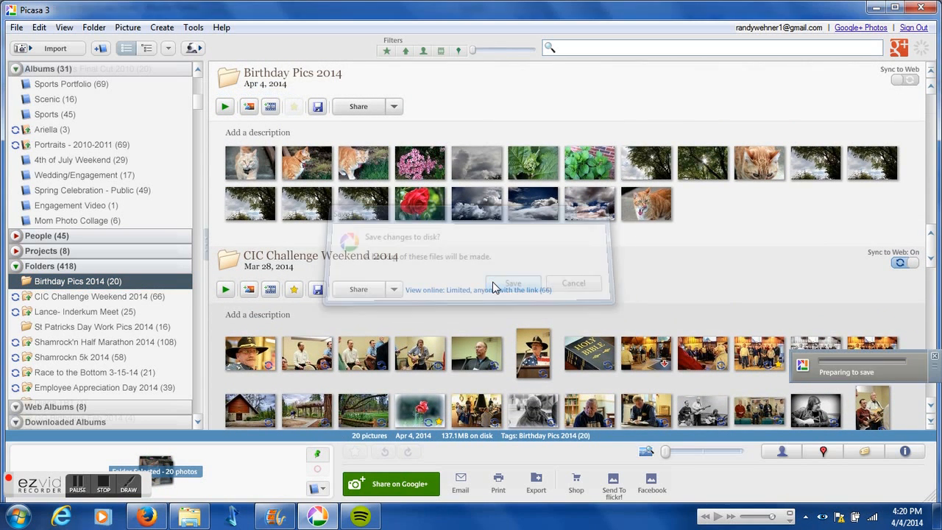
pyautogui.click(512, 284)
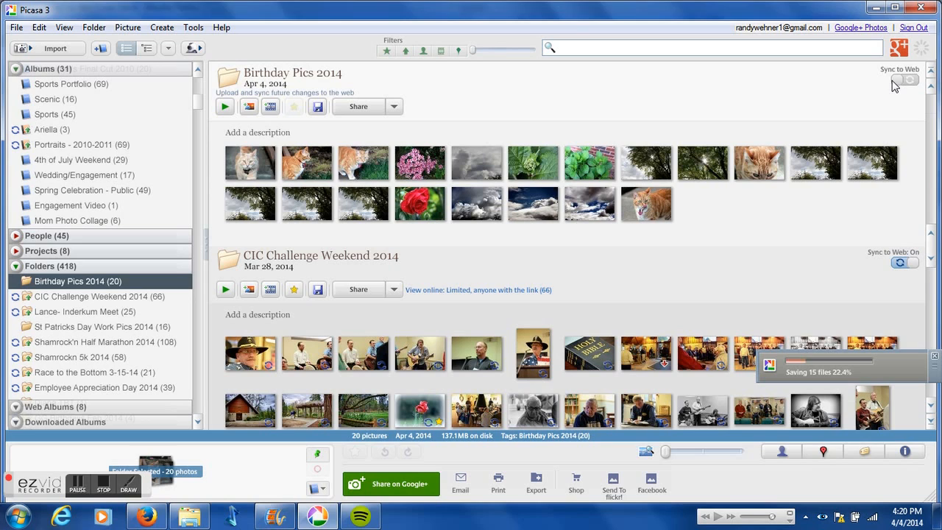
pyautogui.click(904, 79)
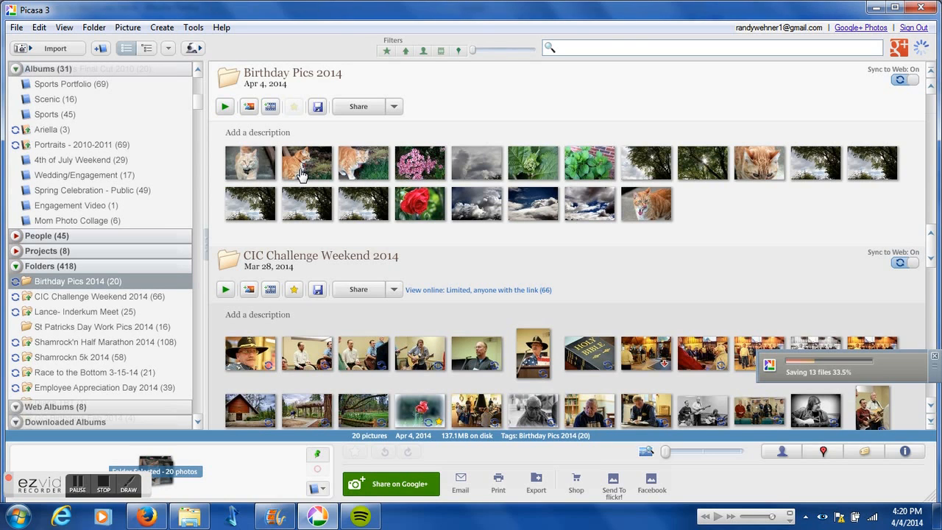
pyautogui.doubleClick(306, 161)
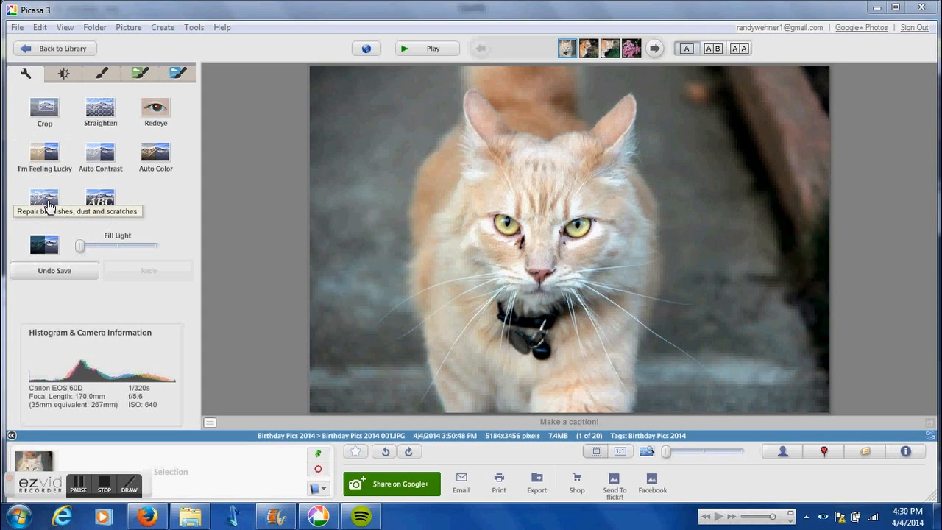
# Retouch the blemish beside the cat's eye, apply it, and go back to the library
pyautogui.click(45, 199)
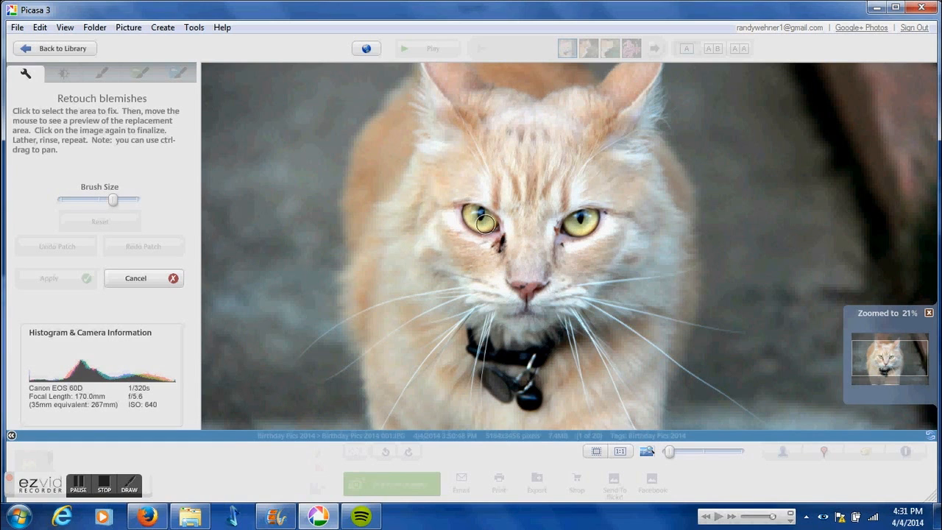
pyautogui.moveTo(504, 242)
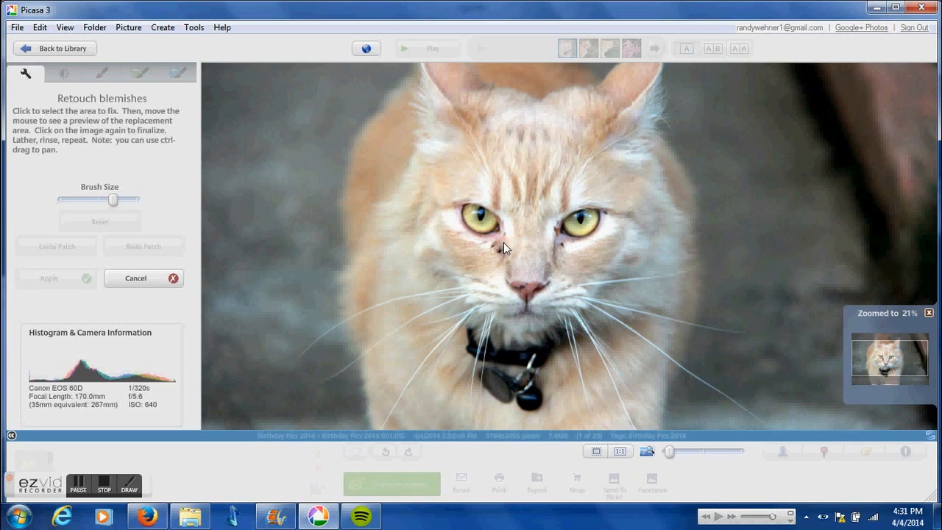
pyautogui.click(503, 249)
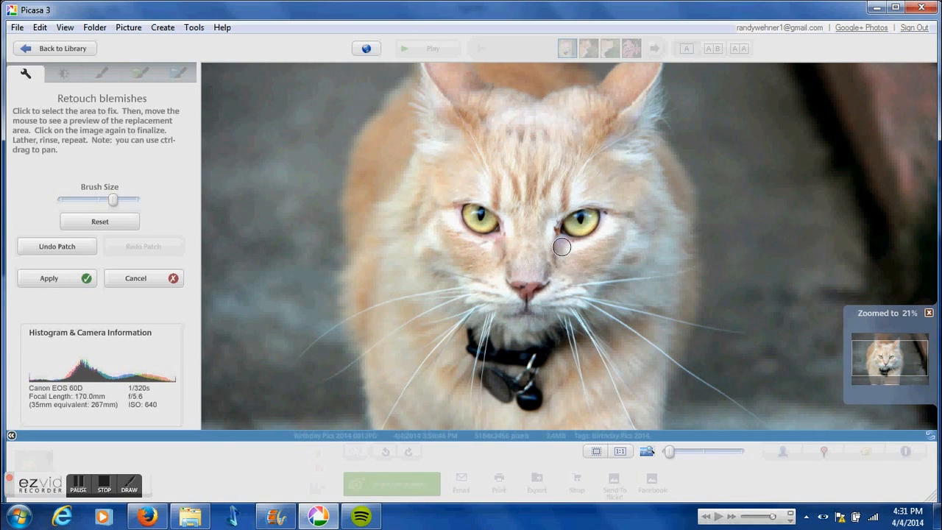
pyautogui.moveTo(553, 230)
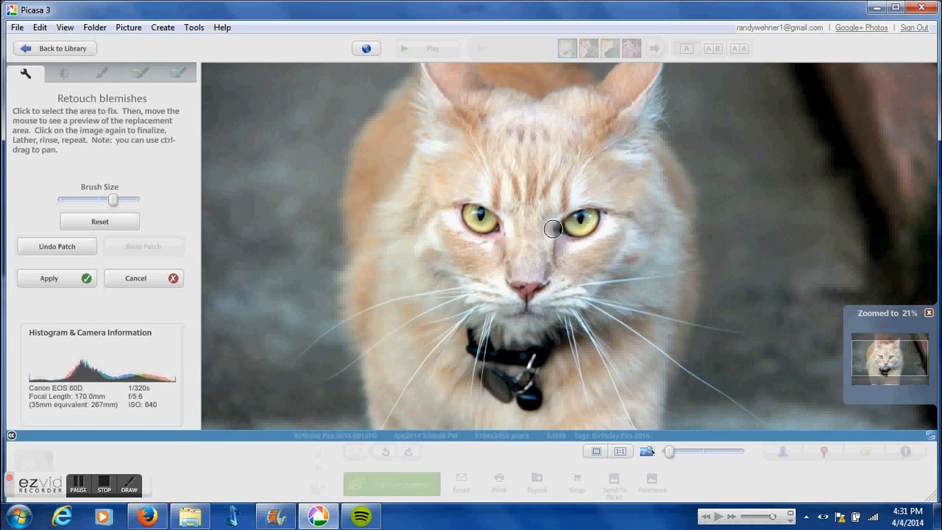
pyautogui.moveTo(548, 224)
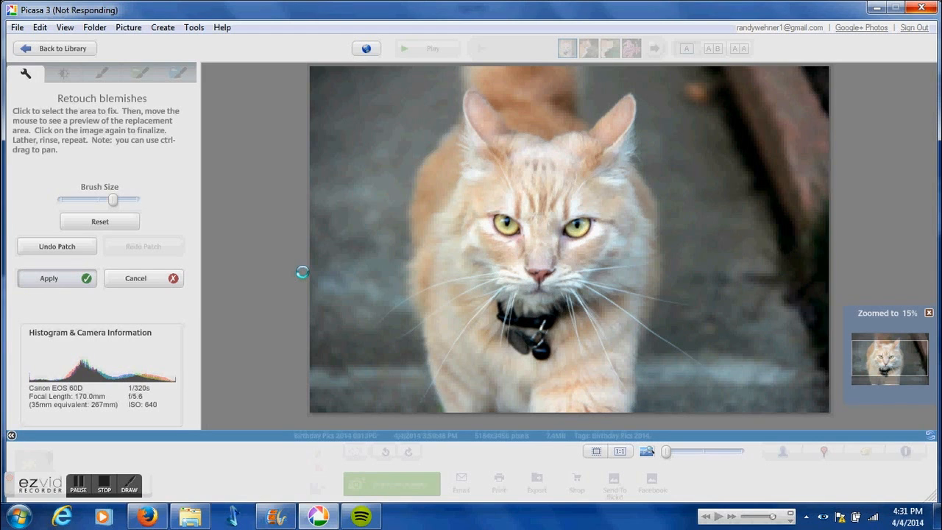
pyautogui.click(49, 278)
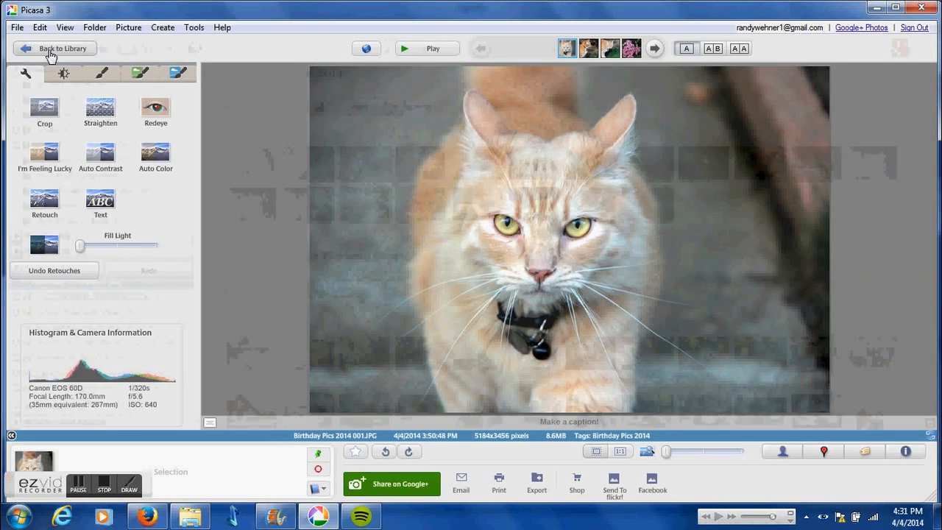
pyautogui.click(53, 47)
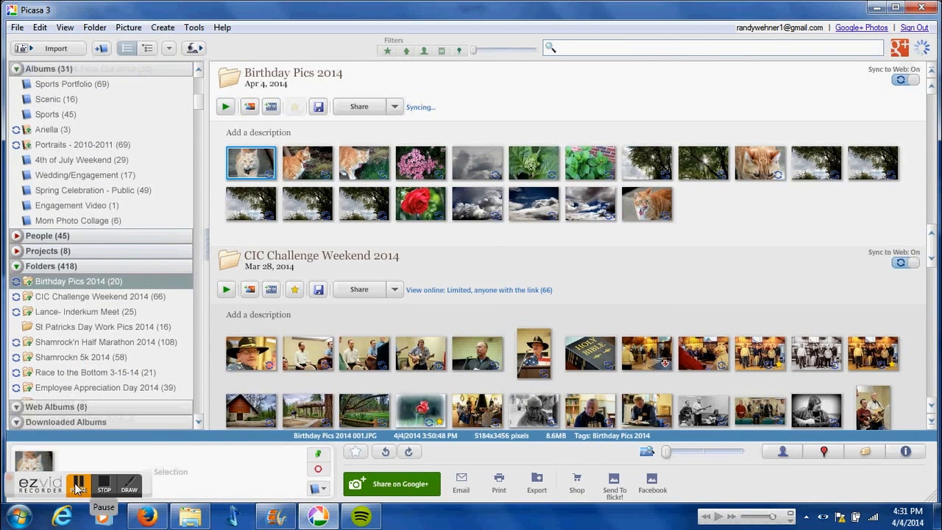
# Raise the Tuning sliders on the storm-cloud photo to brighten its highlights, then return to the library
pyautogui.doubleClick(477, 162)
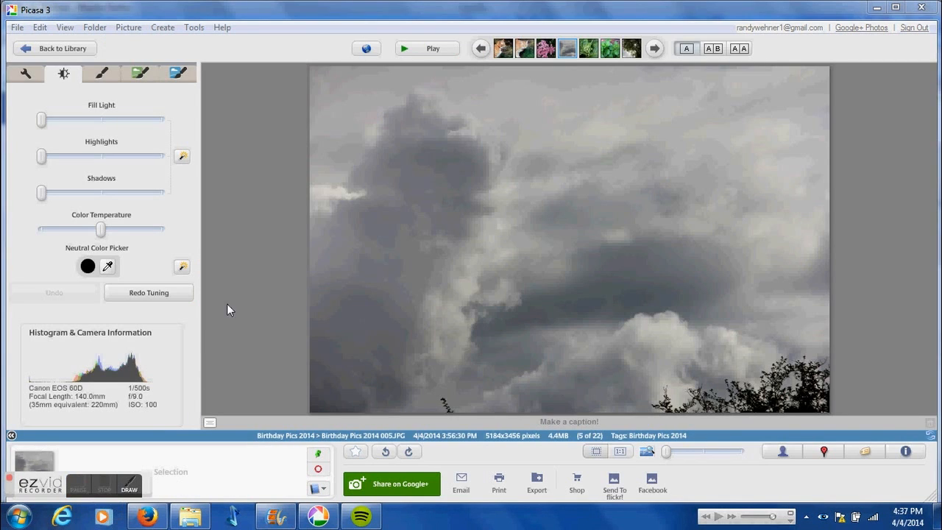
pyautogui.moveTo(43, 118)
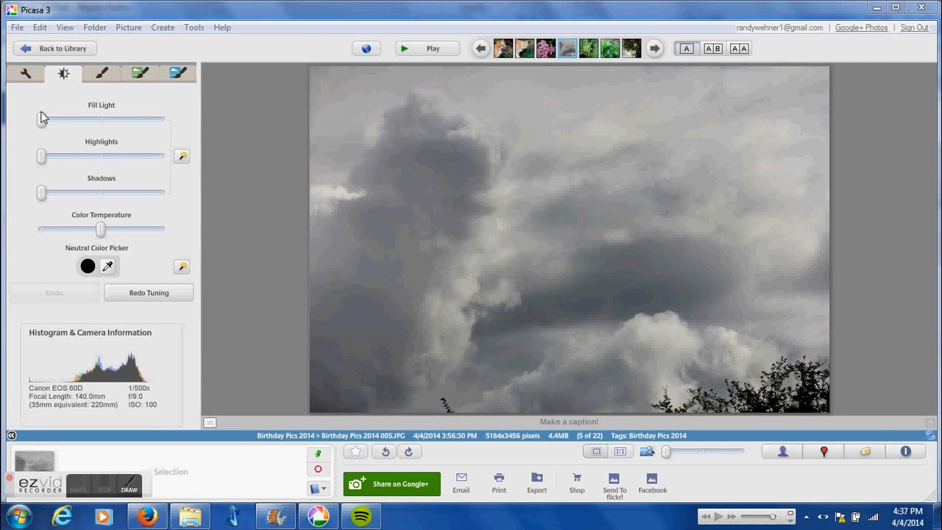
pyautogui.moveTo(41, 118); pyautogui.dragTo(100, 118)
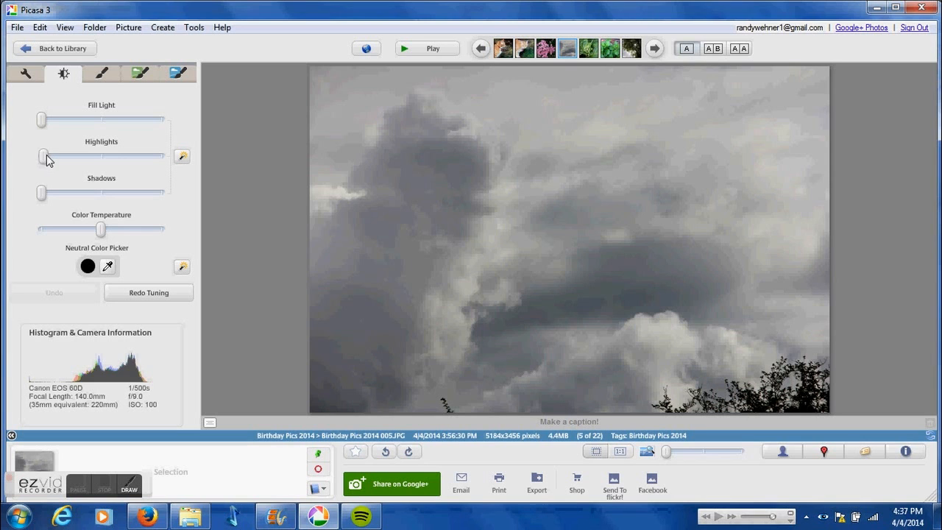
pyautogui.moveTo(43, 156); pyautogui.dragTo(80, 156)
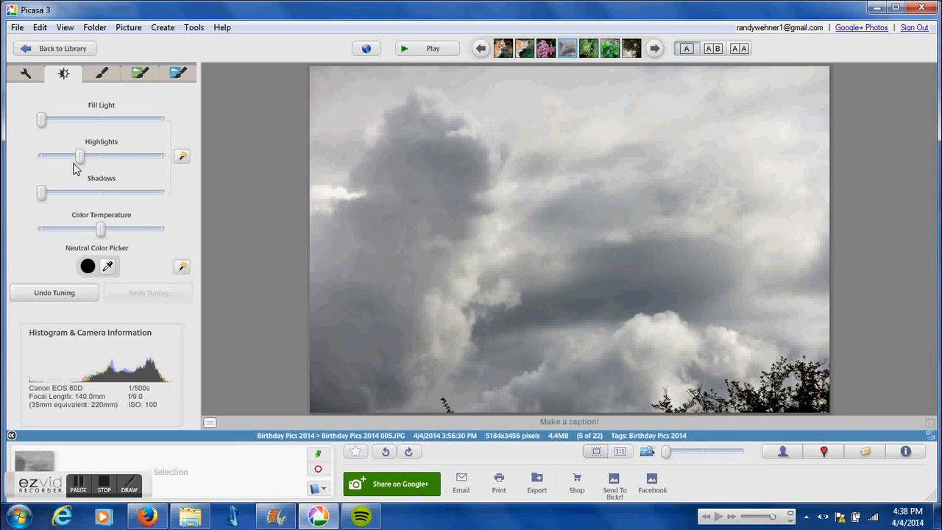
pyautogui.moveTo(72, 212)
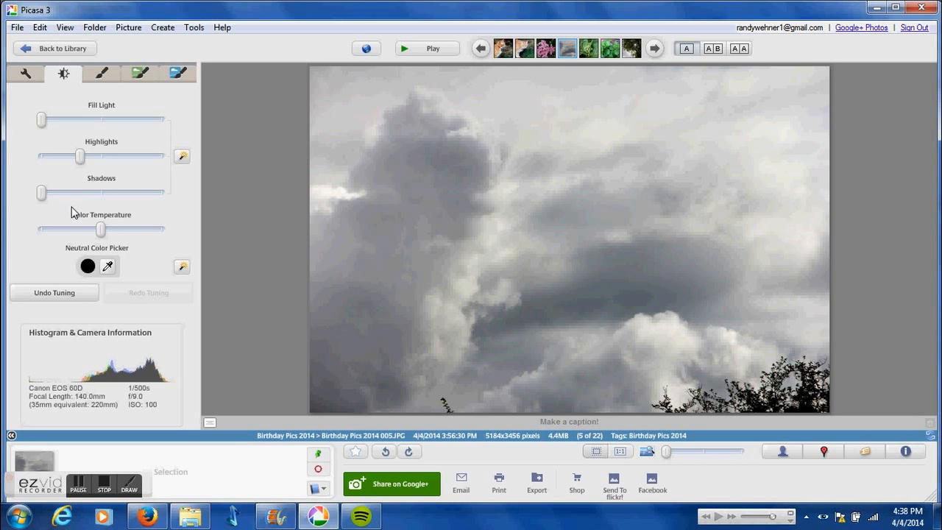
pyautogui.click(53, 47)
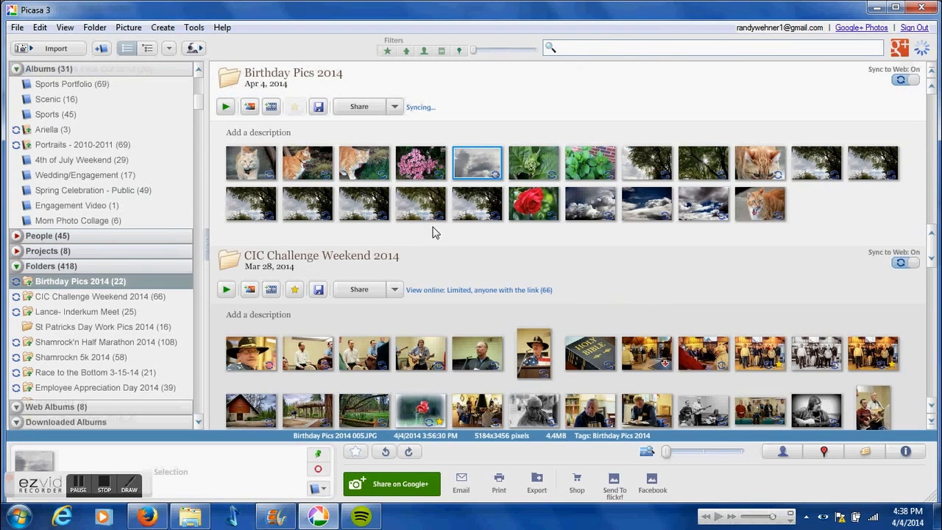
pyautogui.moveTo(477, 137)
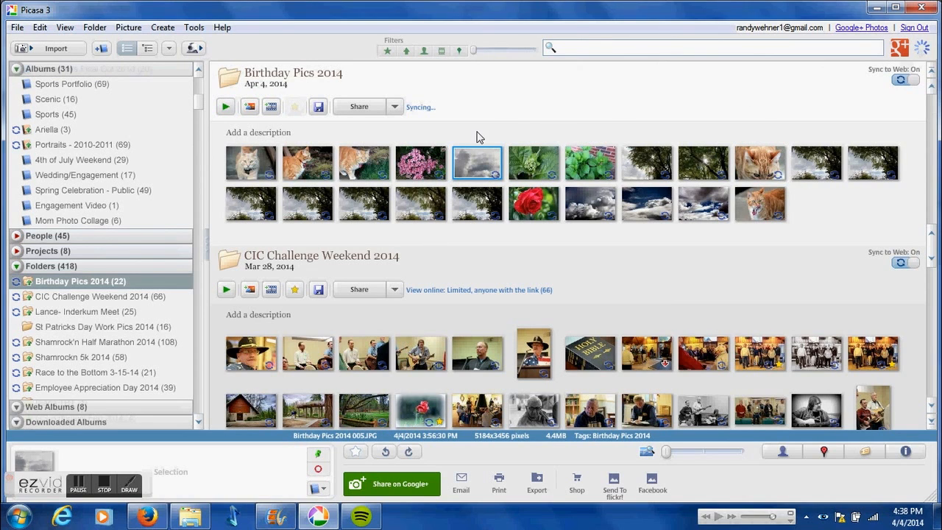
pyautogui.moveTo(442, 121)
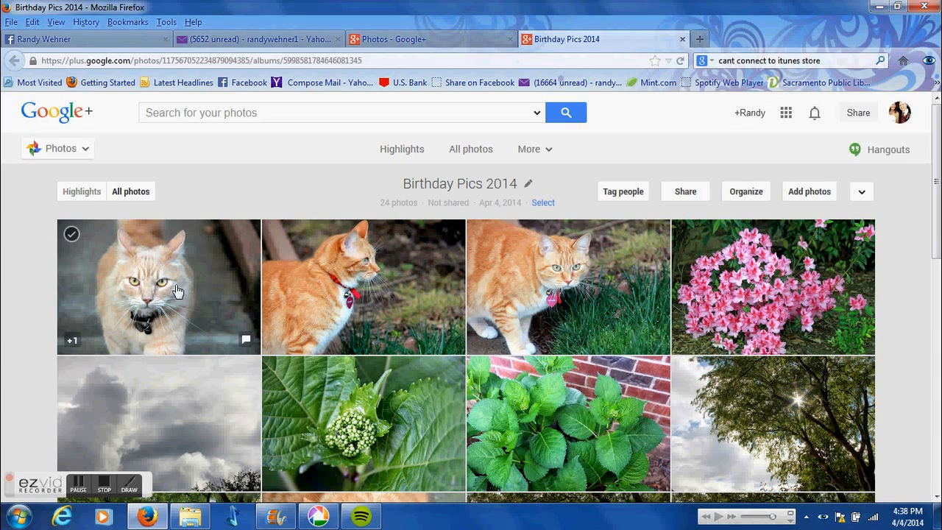
# Browse the synced 24-photo album online, viewing the cat photo and a later one, ending on the photo overview
pyautogui.click(157, 287)
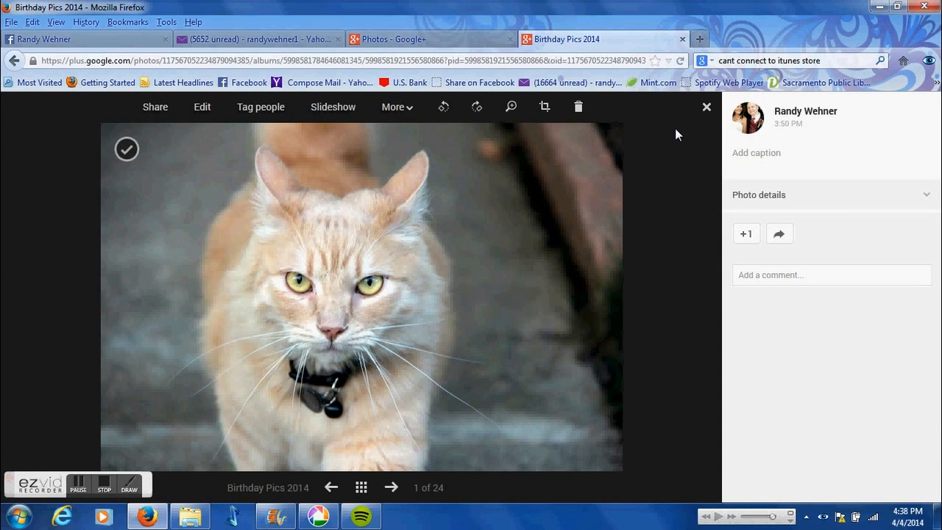
pyautogui.click(707, 106)
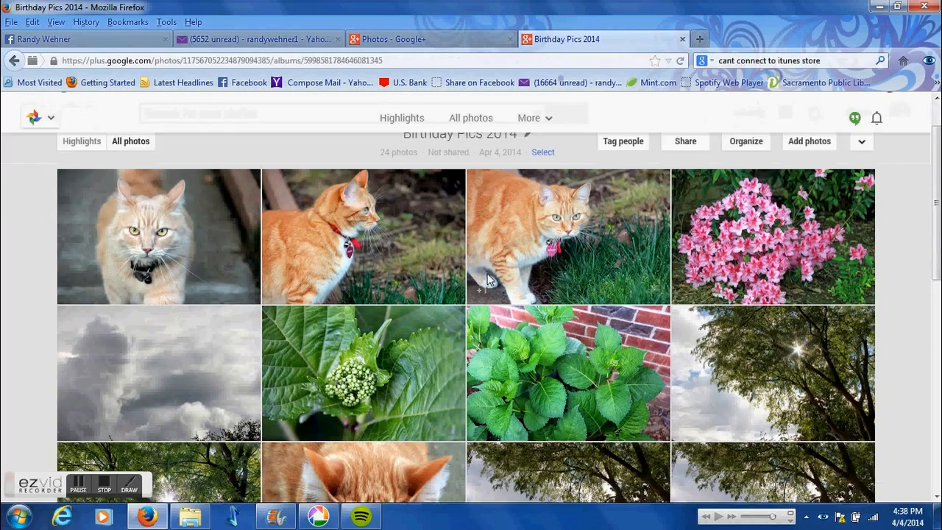
pyautogui.scroll(-3)
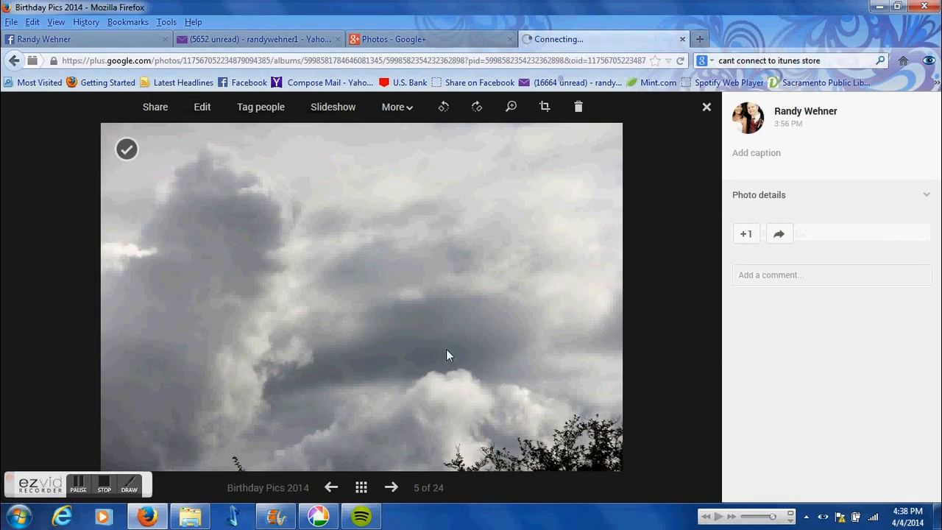
pyautogui.click(706, 106)
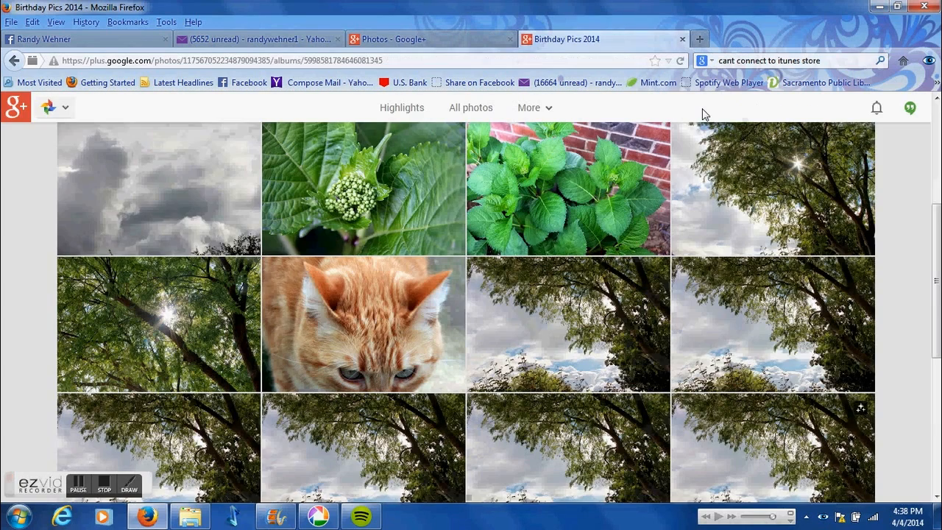
pyautogui.scroll(-3)
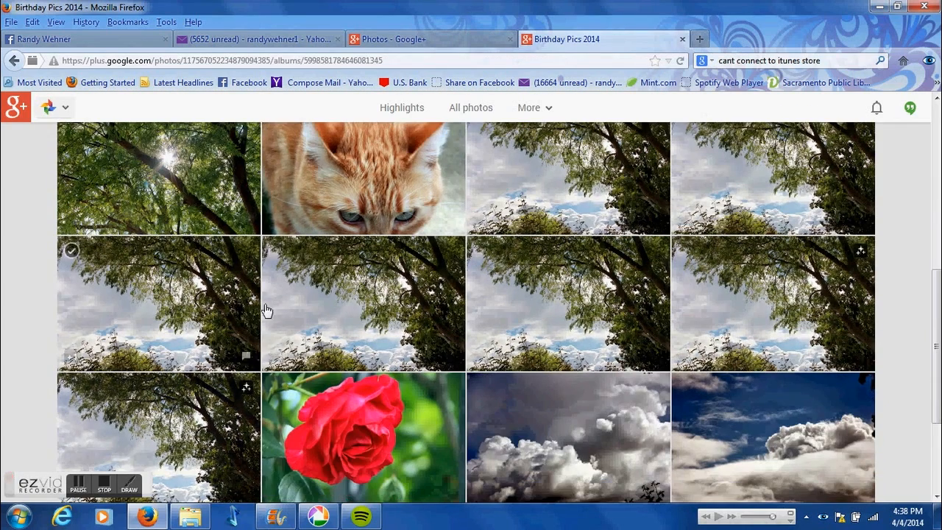
pyautogui.moveTo(730, 285)
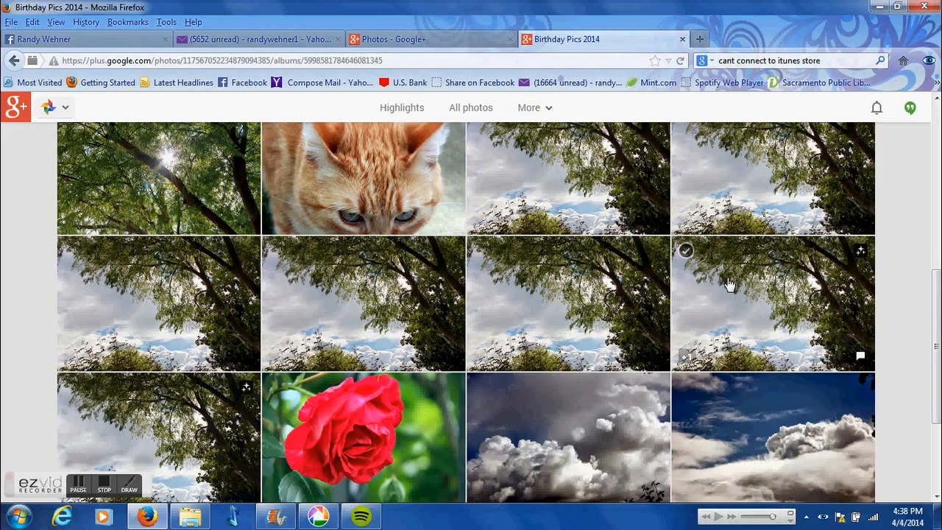
pyautogui.scroll(-3)
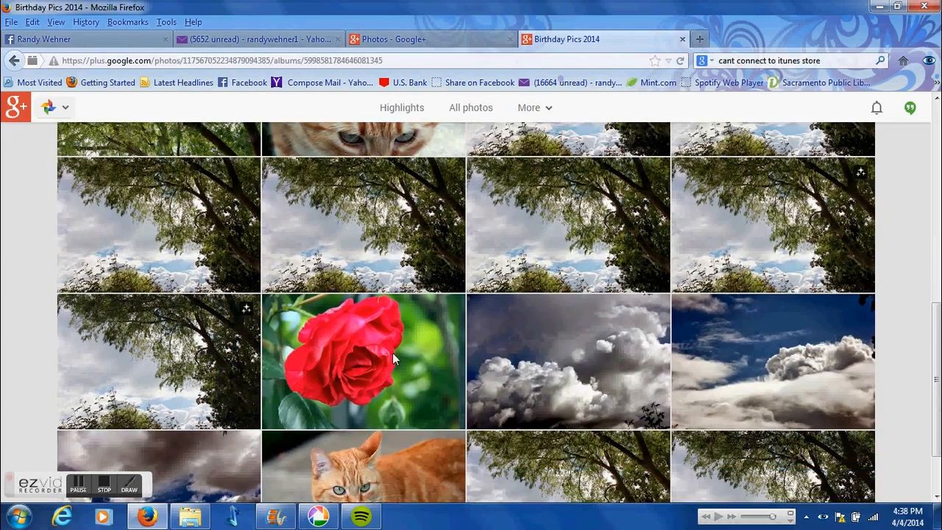
pyautogui.scroll(-3)
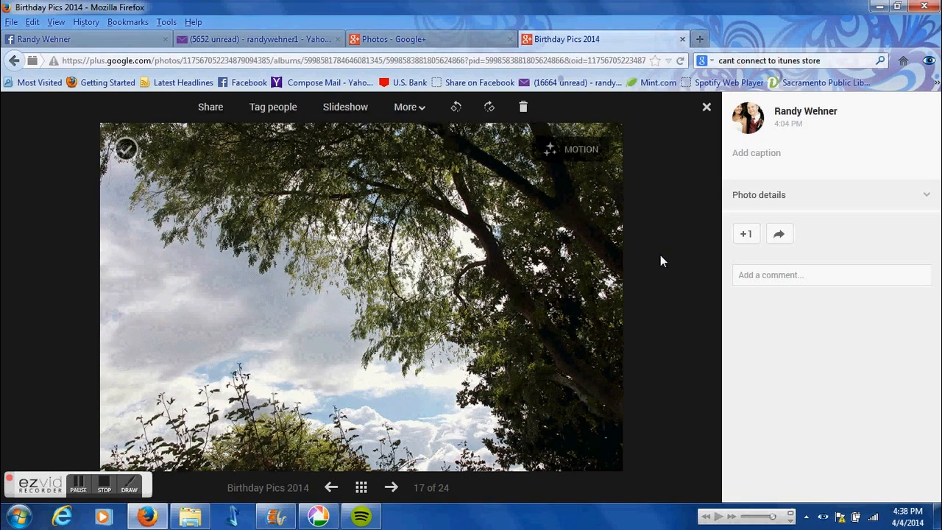
pyautogui.click(391, 487)
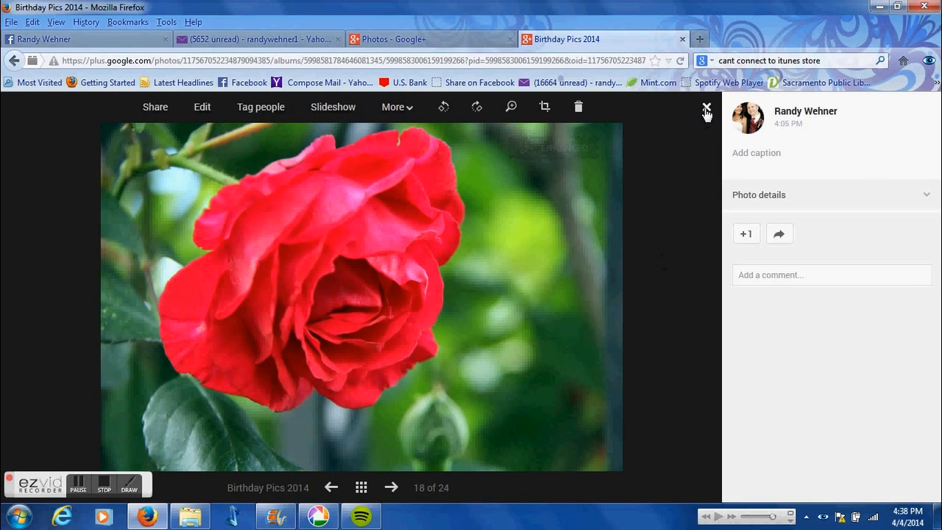
pyautogui.click(707, 106)
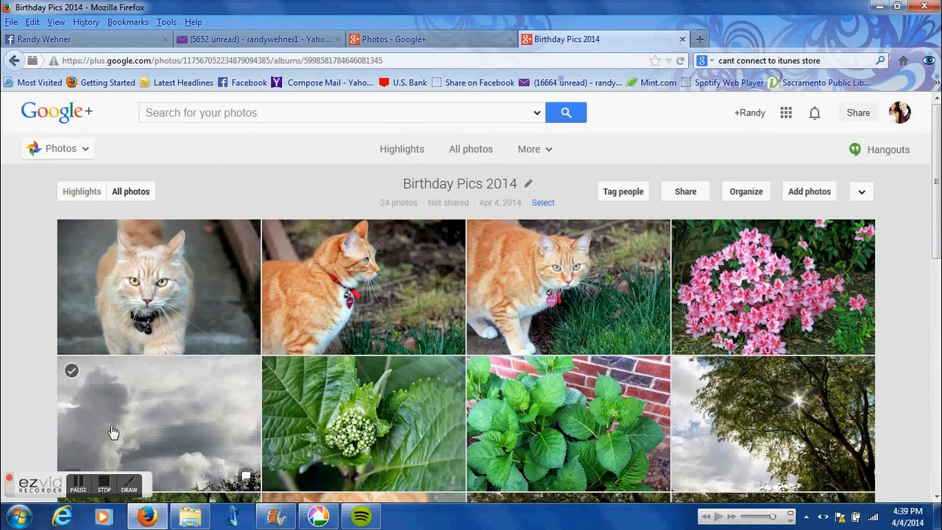
pyautogui.click(79, 489)
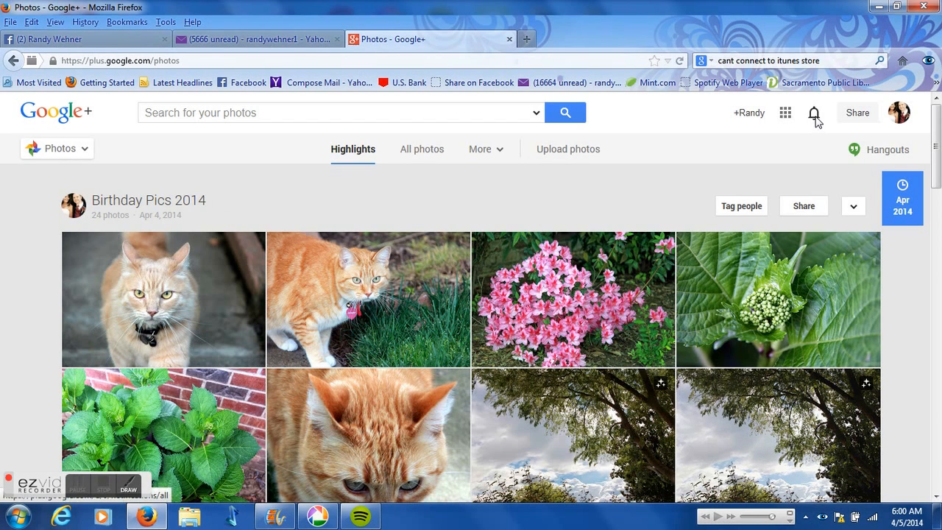
# From the notifications, open the Auto Backup photos that are ready to share
pyautogui.click(814, 112)
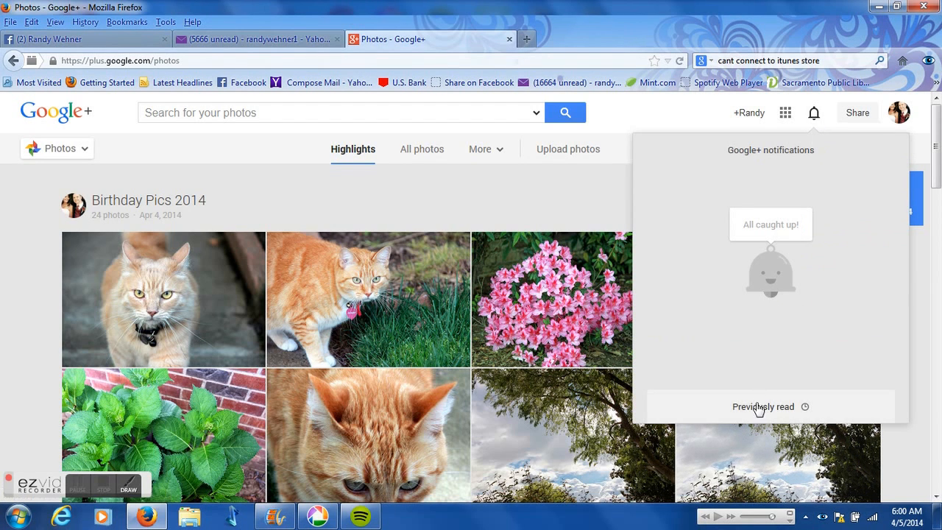
pyautogui.click(762, 407)
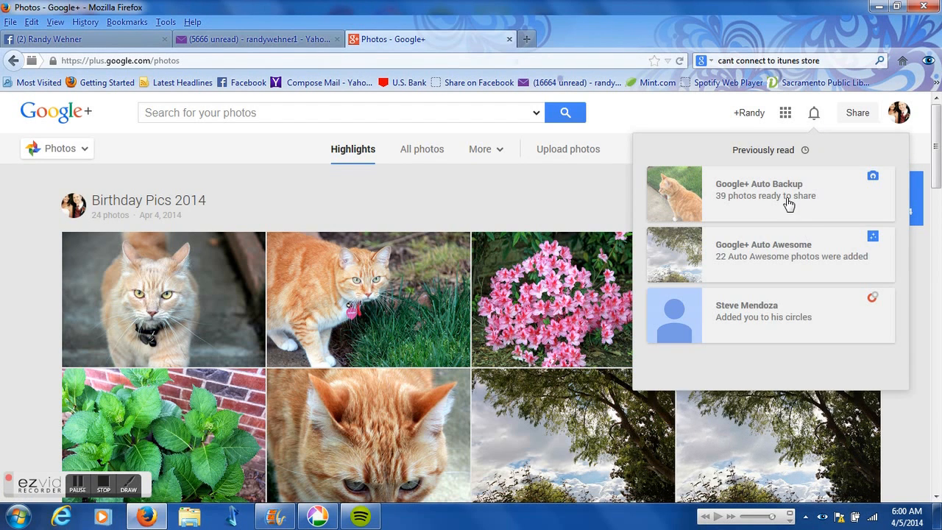
pyautogui.click(765, 188)
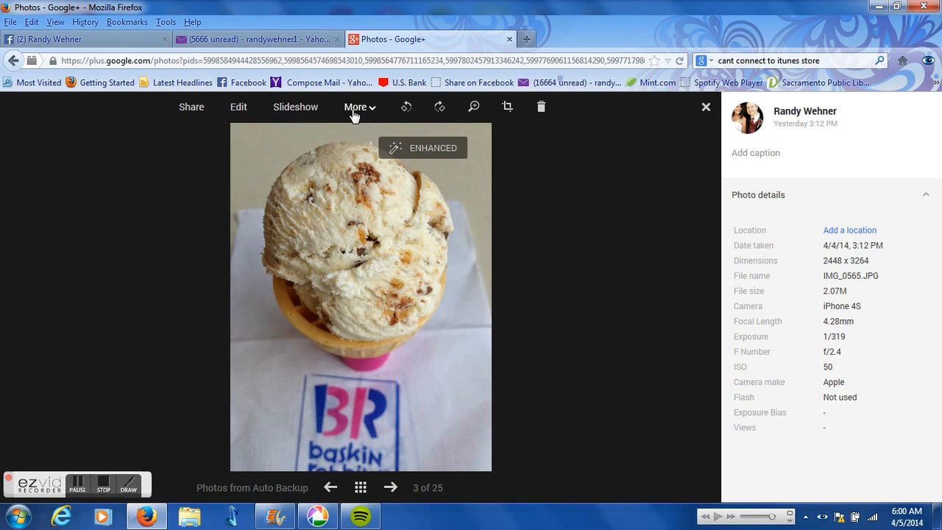
# Copy the ice cream cone photo into the Birthday Pics 2014 album via More > Add to album, then go to that album
pyautogui.click(356, 106)
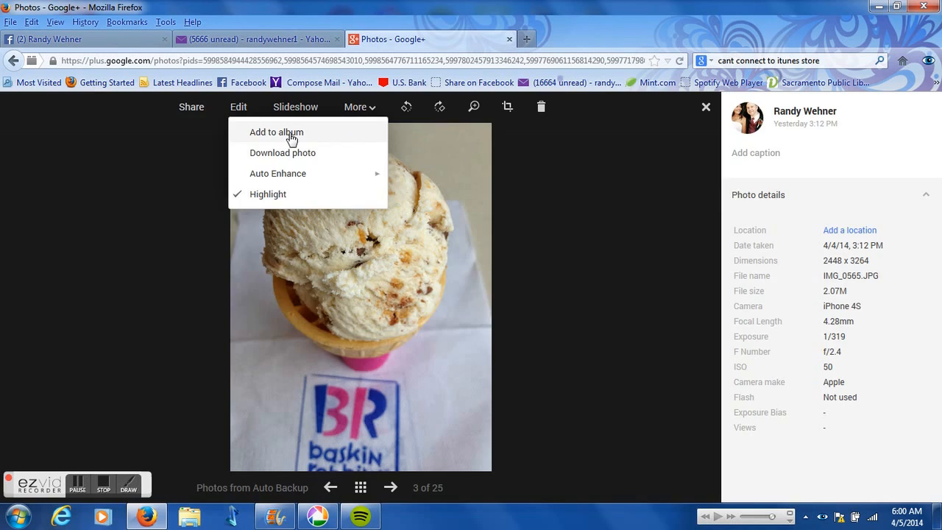
pyautogui.click(276, 133)
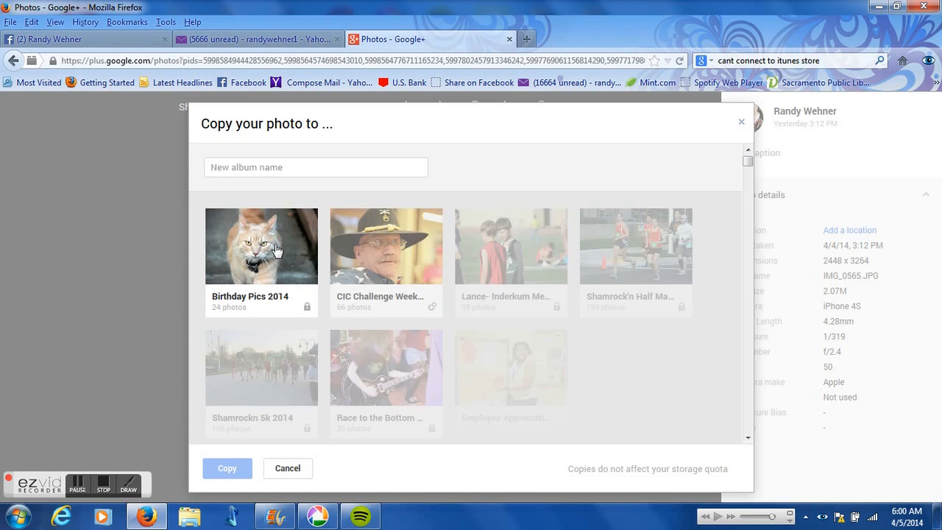
pyautogui.click(262, 246)
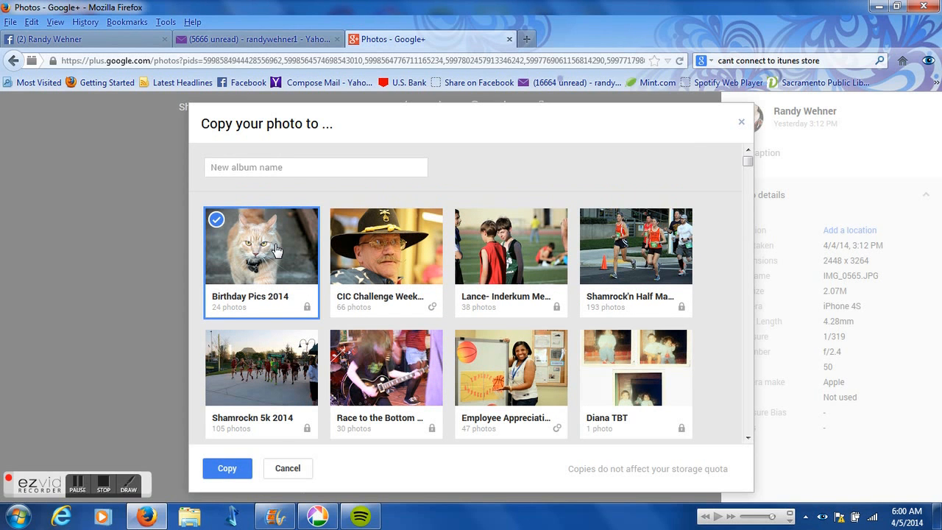
pyautogui.click(226, 468)
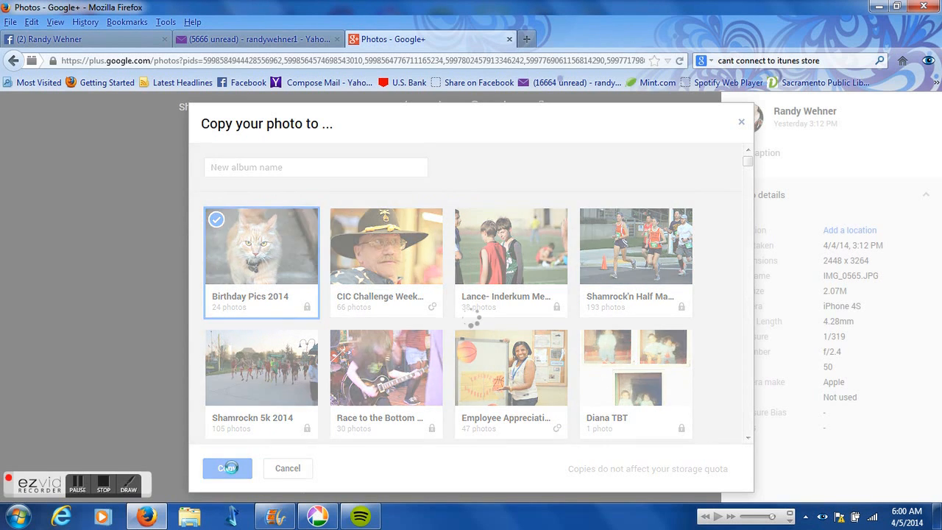
pyautogui.click(227, 468)
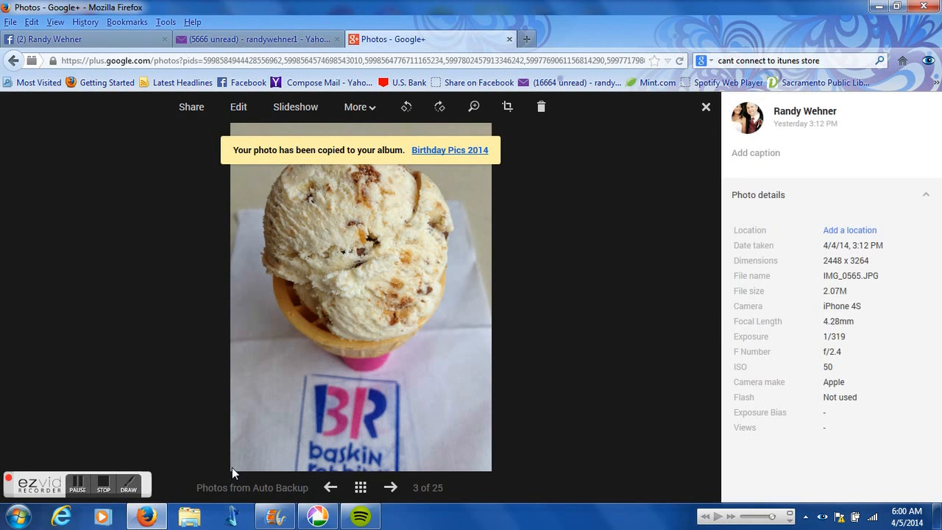
pyautogui.click(450, 151)
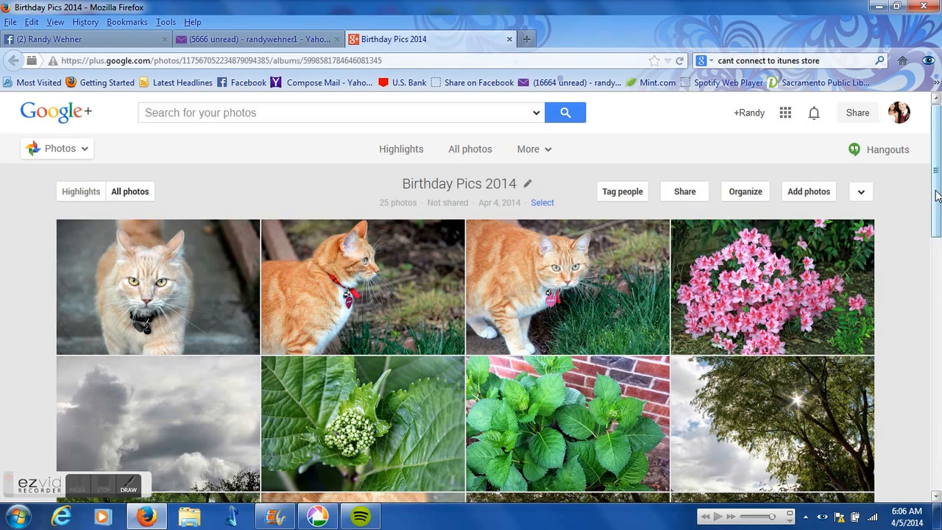
# Scroll the Birthday Pics 2014 album page now holding 25 photos
pyautogui.scroll(-3)
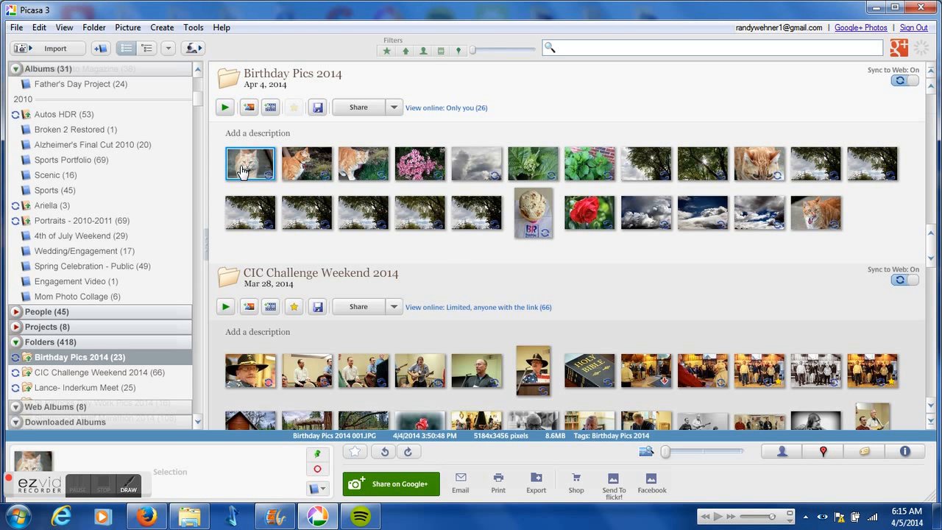
# Add a 'Randy Wehner Photography' text watermark to the orange cat photo and apply it
pyautogui.doubleClick(250, 163)
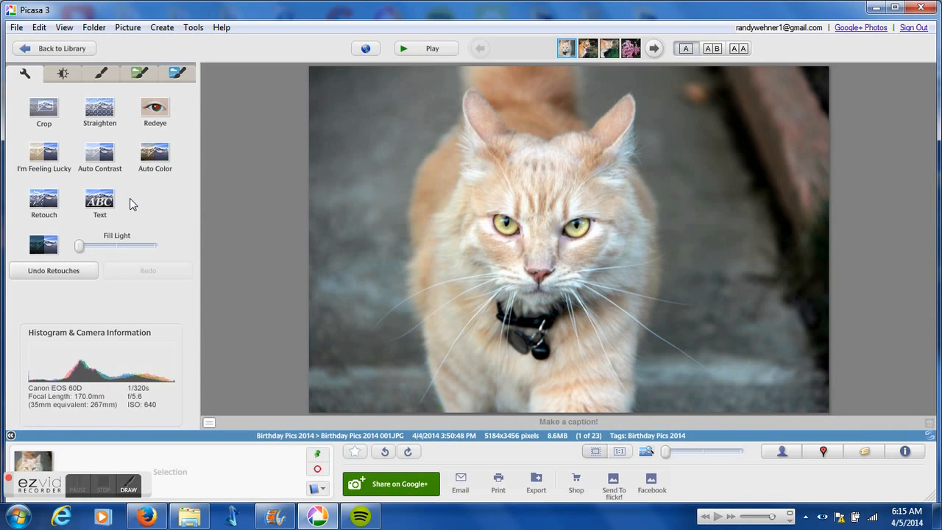
pyautogui.click(100, 203)
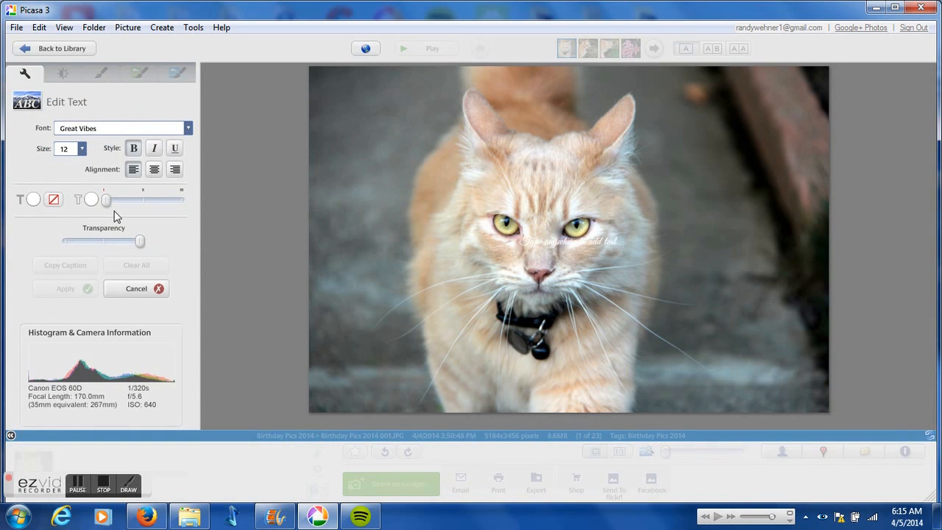
pyautogui.moveTo(605, 351)
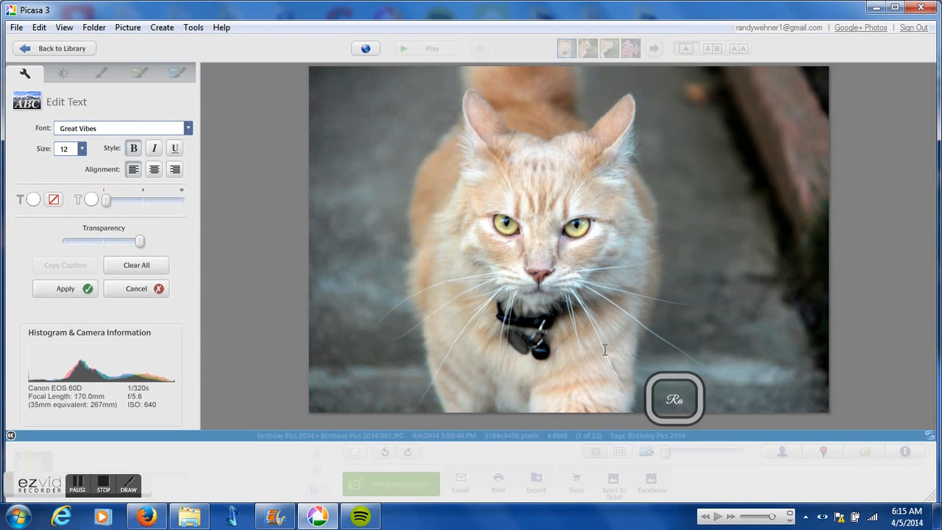
pyautogui.write('Randy Wehner')
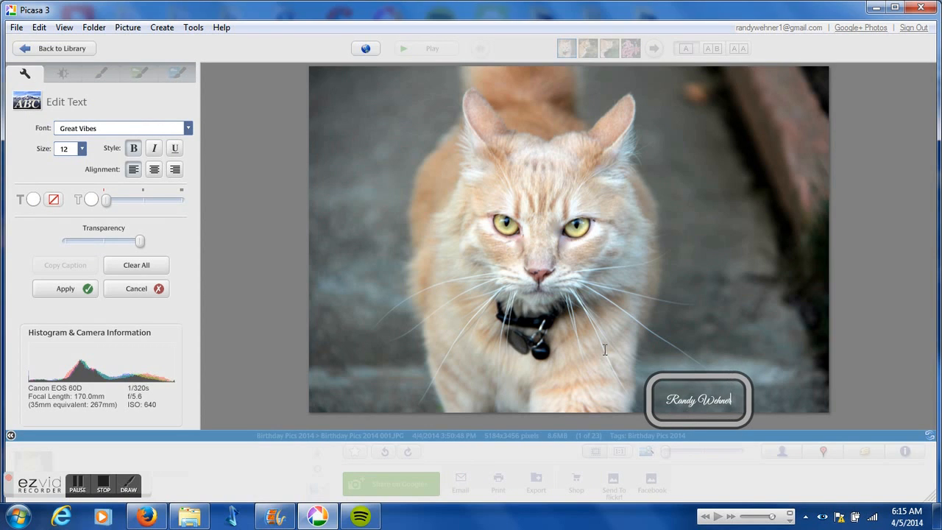
pyautogui.write('Photography')
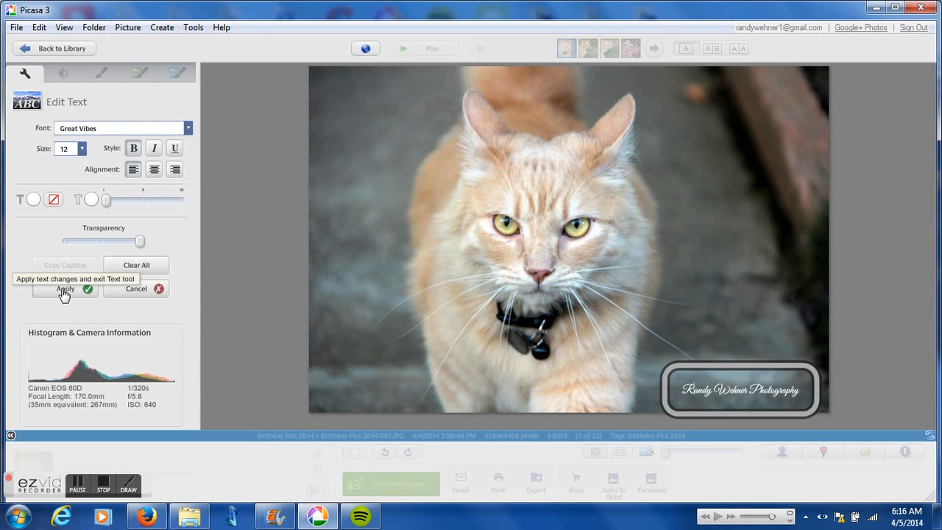
pyautogui.click(65, 289)
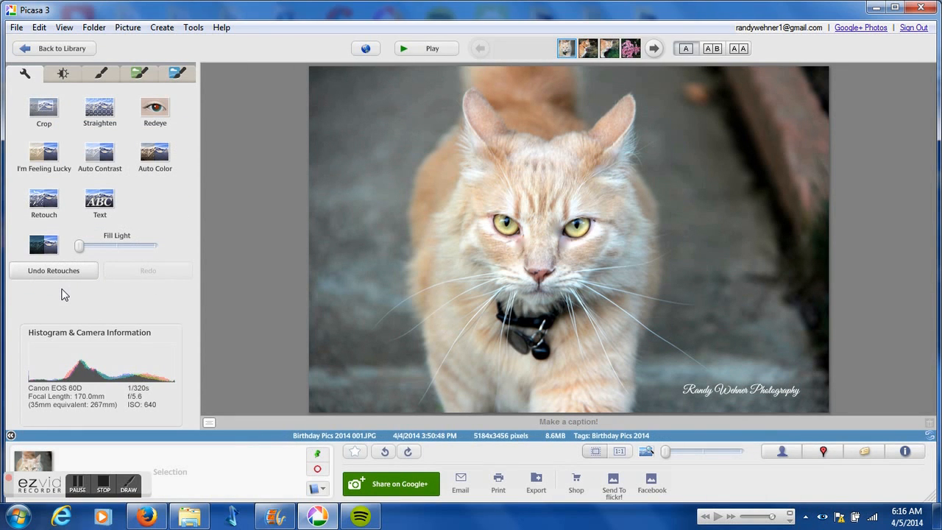
# Copy the watermark edit onto the selected Birthday Pics 2014 photos and open the last cat photo, photo 23
pyautogui.click(38, 27)
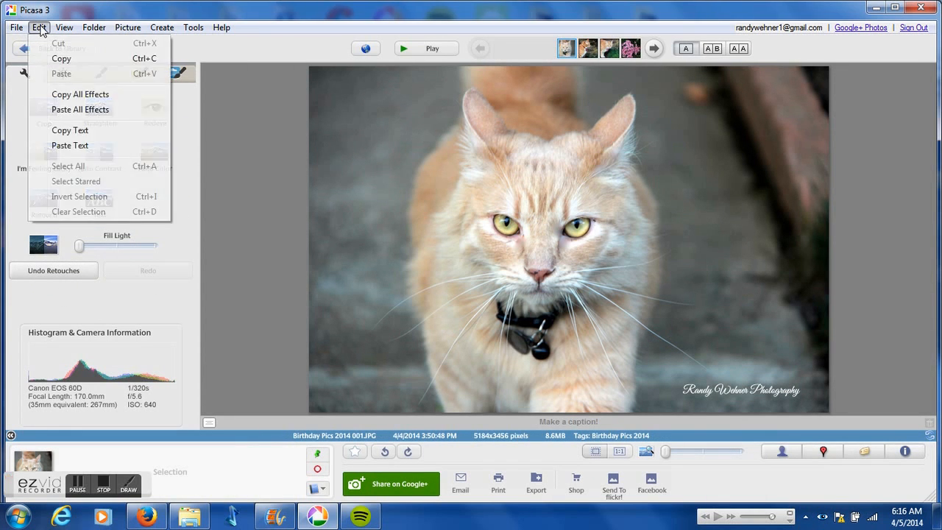
pyautogui.moveTo(69, 129)
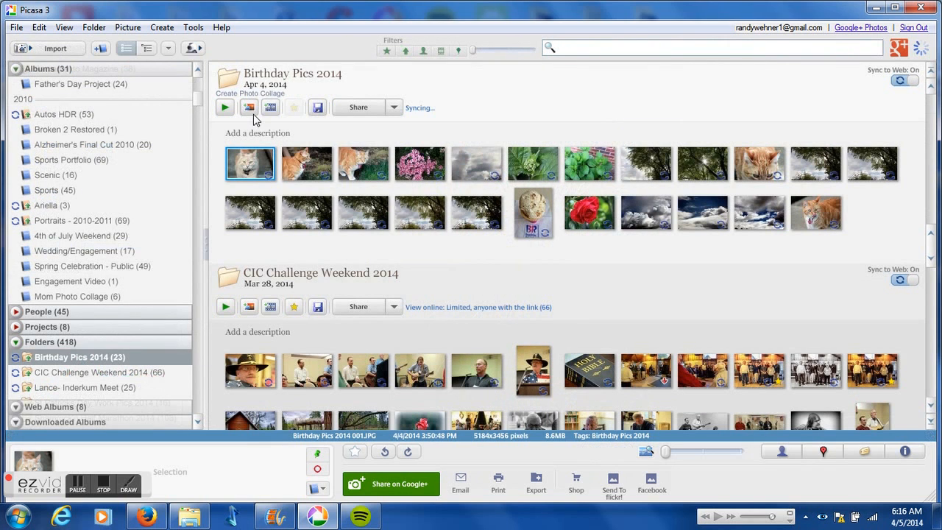
pyautogui.click(307, 163)
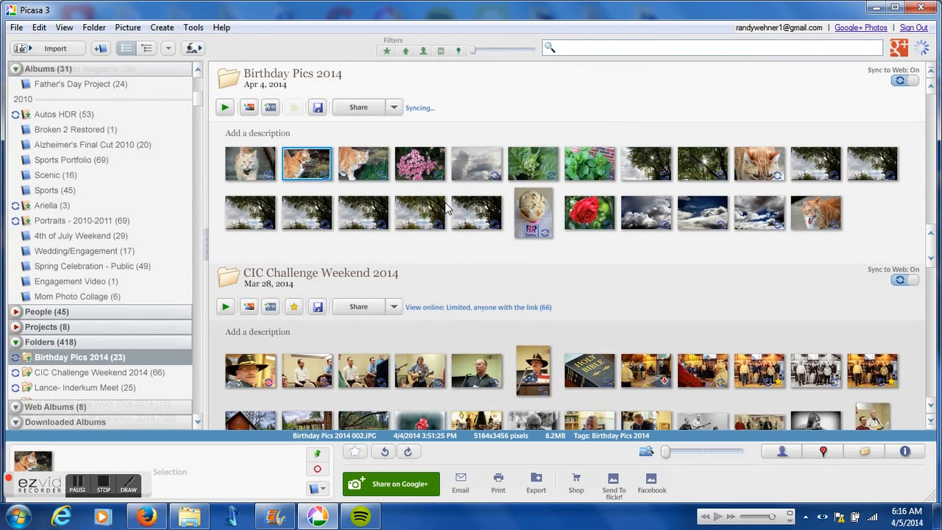
pyautogui.moveTo(471, 218)
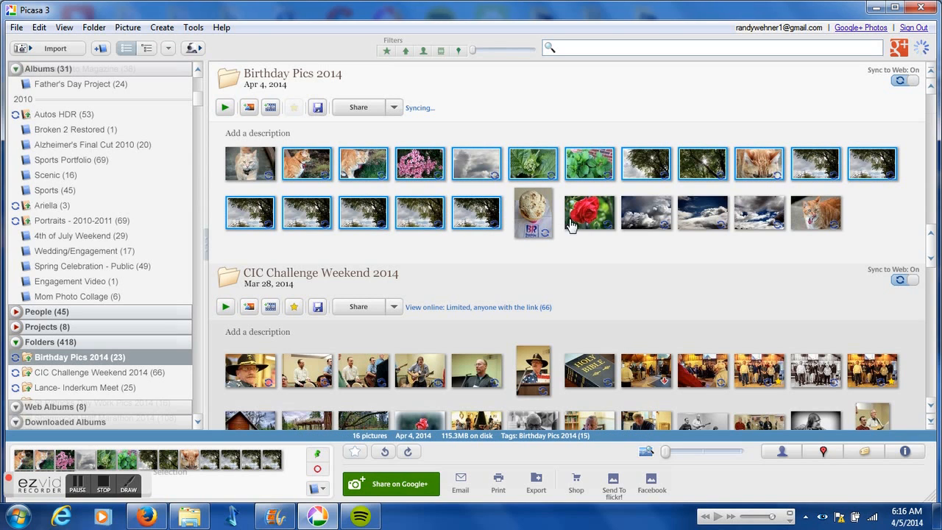
pyautogui.click(589, 212)
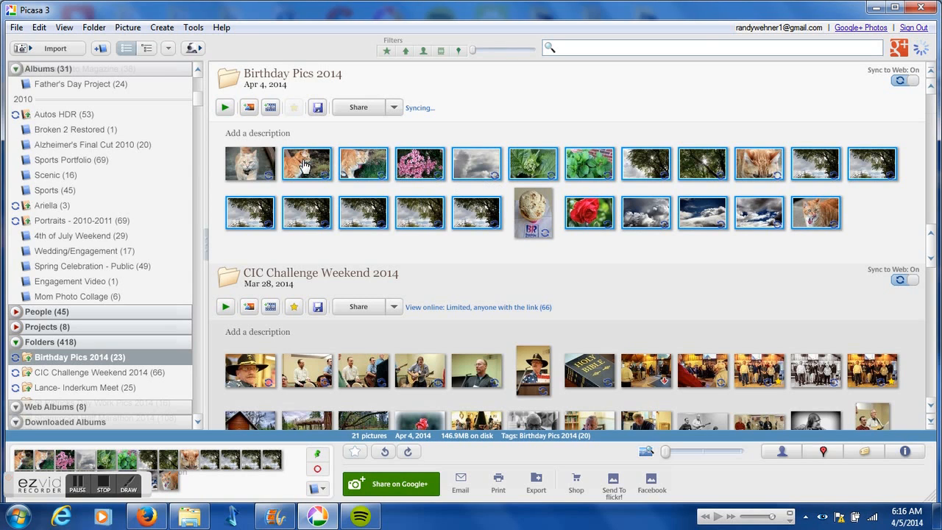
pyautogui.click(38, 26)
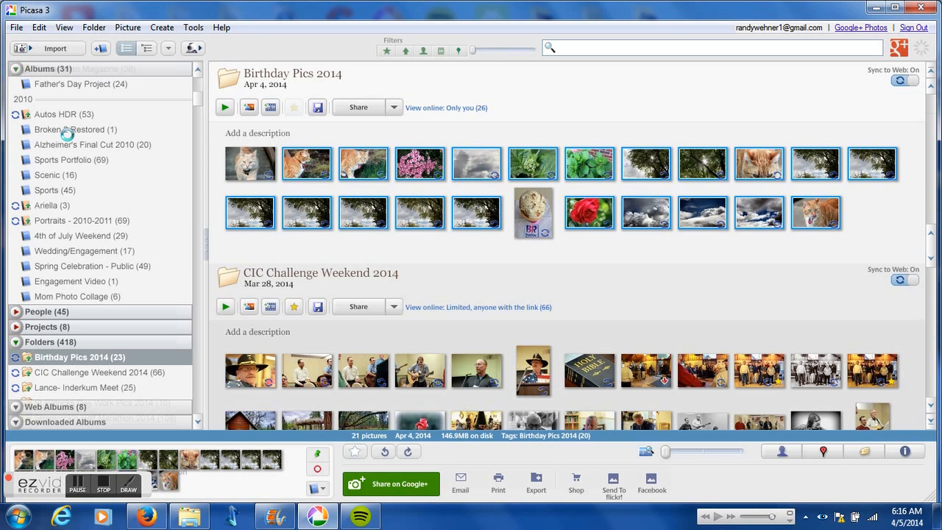
pyautogui.doubleClick(306, 163)
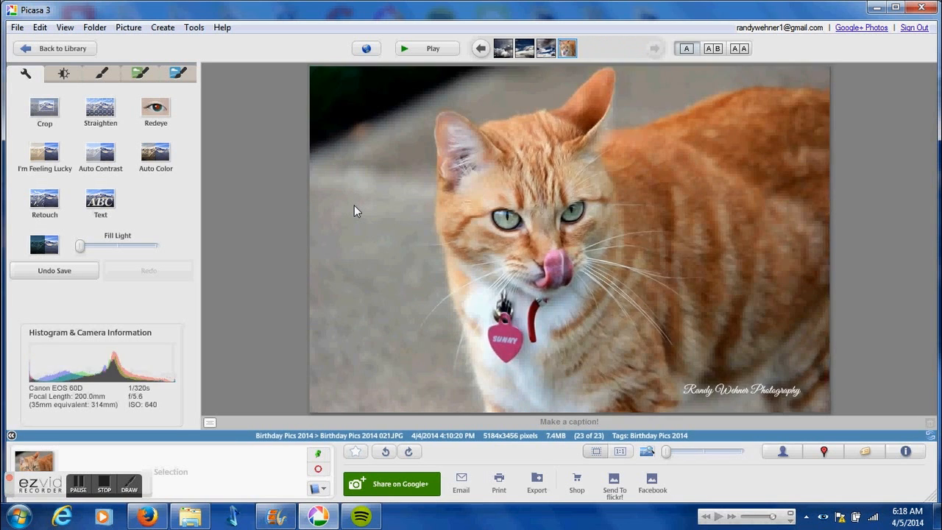
# Review the watermark text on the clouds photo and leave it unchanged
pyautogui.click(480, 47)
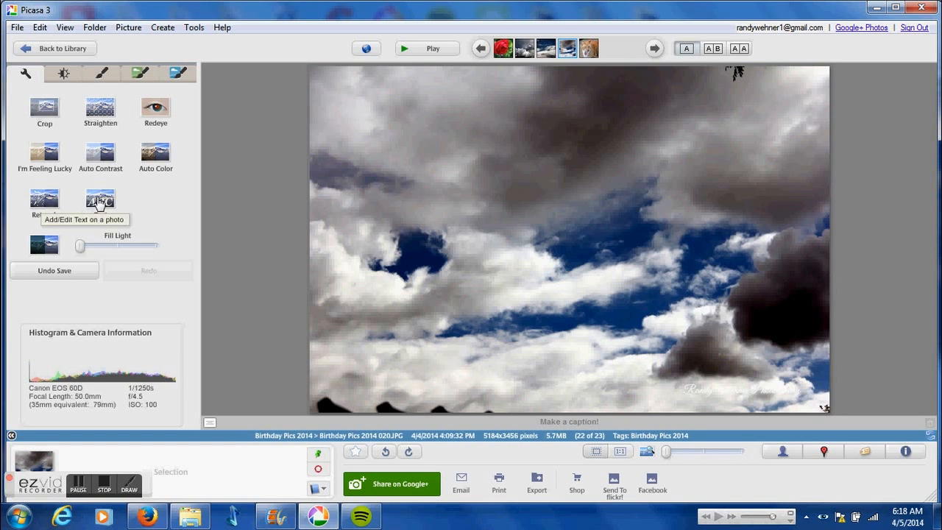
pyautogui.click(100, 199)
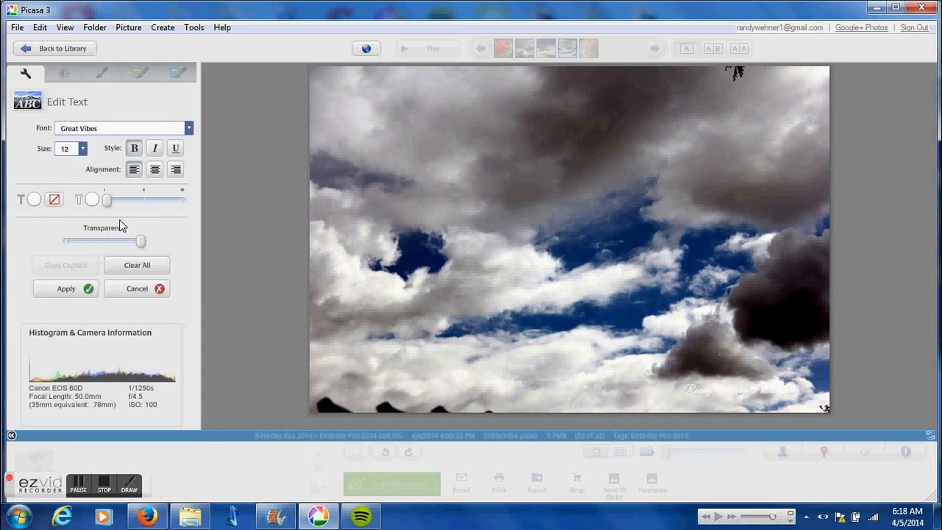
pyautogui.moveTo(699, 420)
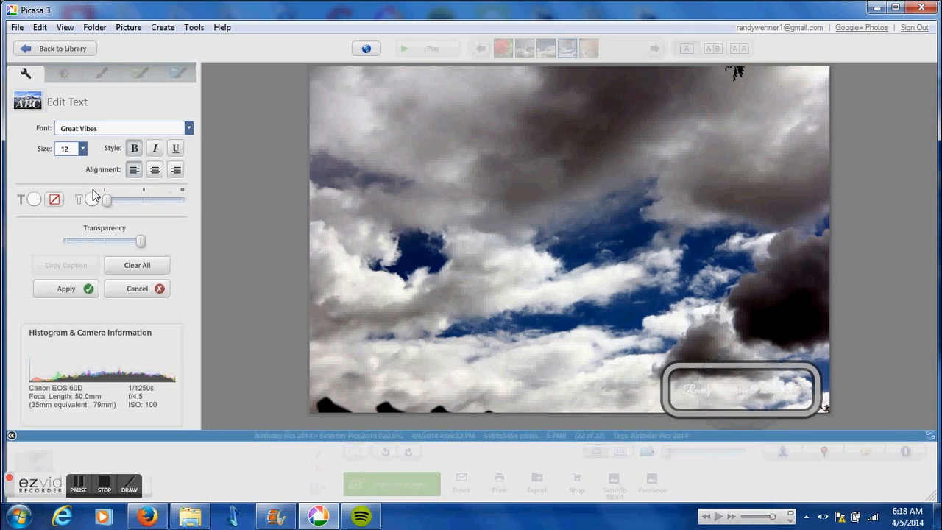
pyautogui.click(33, 199)
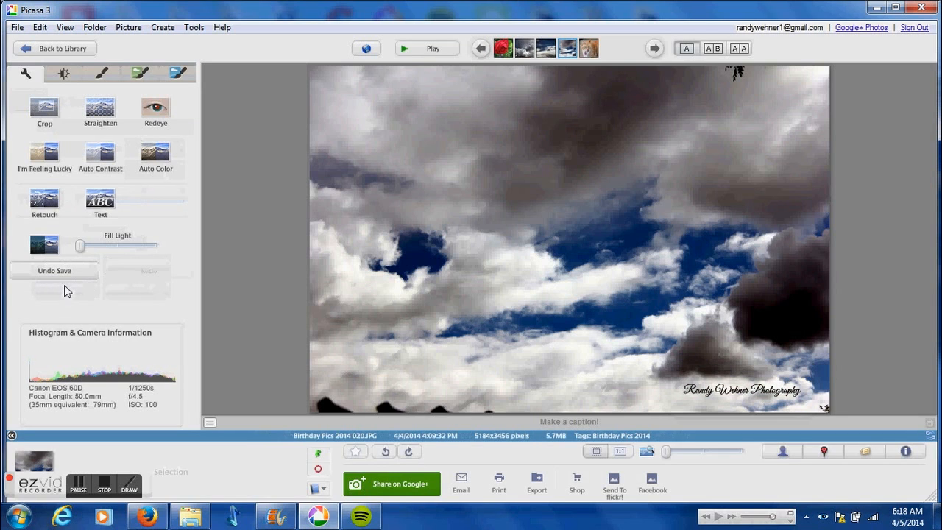
# Browse past the cat and tree photos to the ice cream photo, check its watermark, and return to the library
pyautogui.click(653, 47)
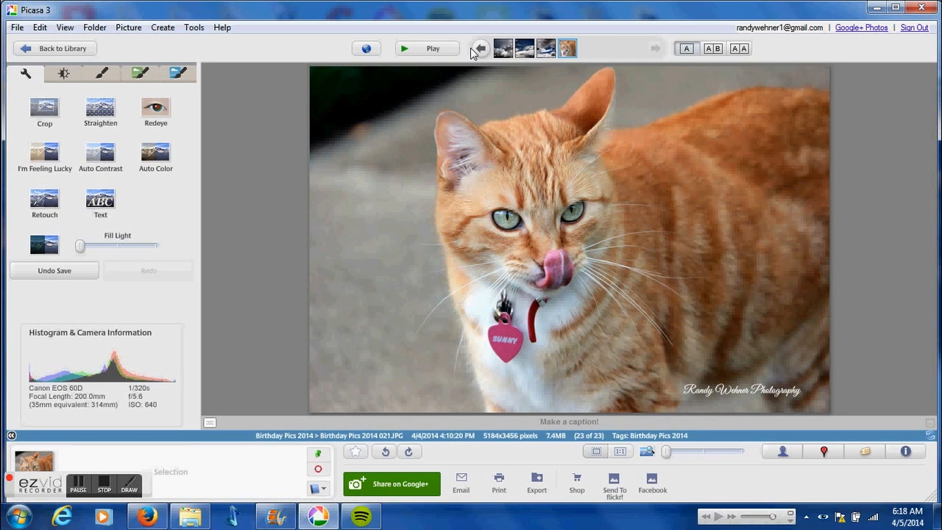
pyautogui.click(480, 47)
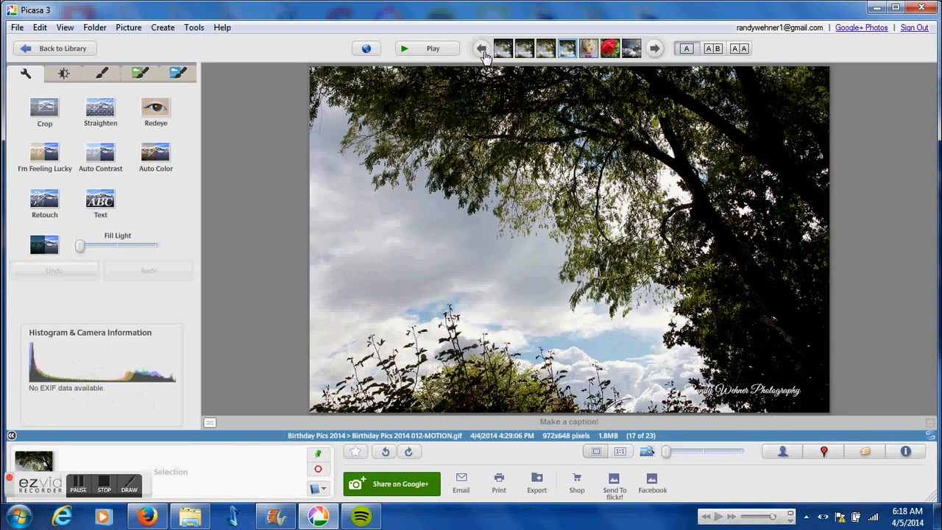
pyautogui.click(653, 47)
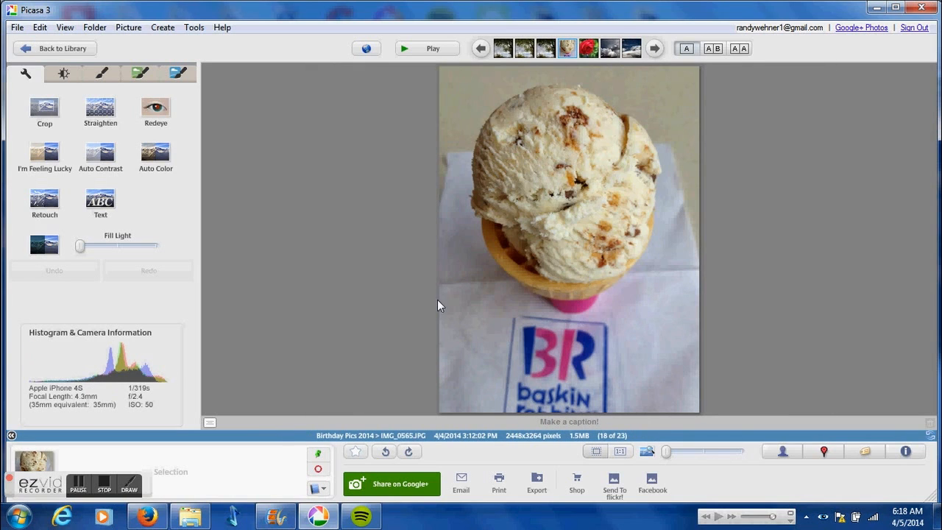
pyautogui.click(39, 26)
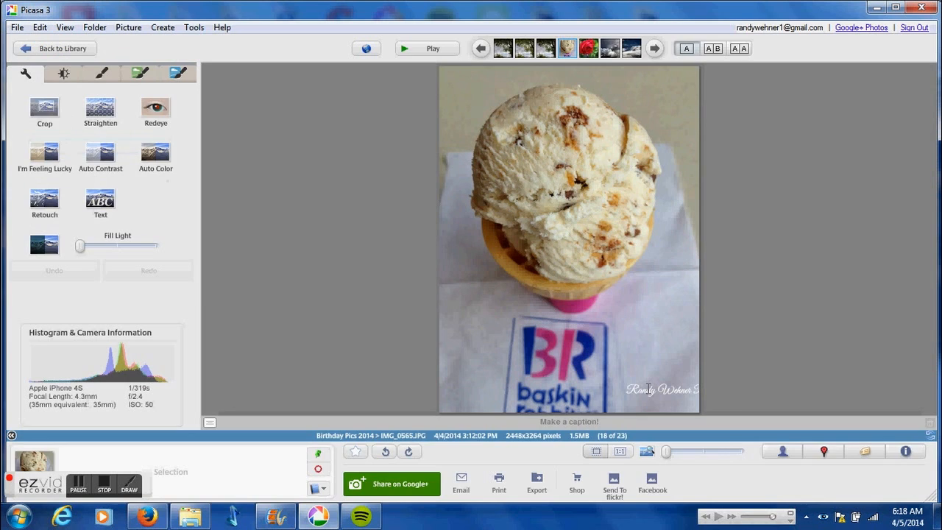
pyautogui.click(100, 203)
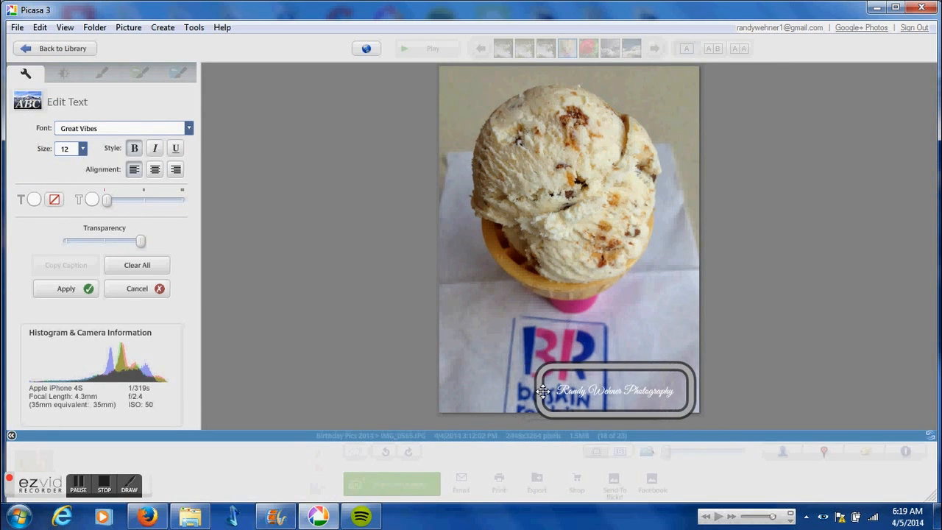
pyautogui.click(65, 287)
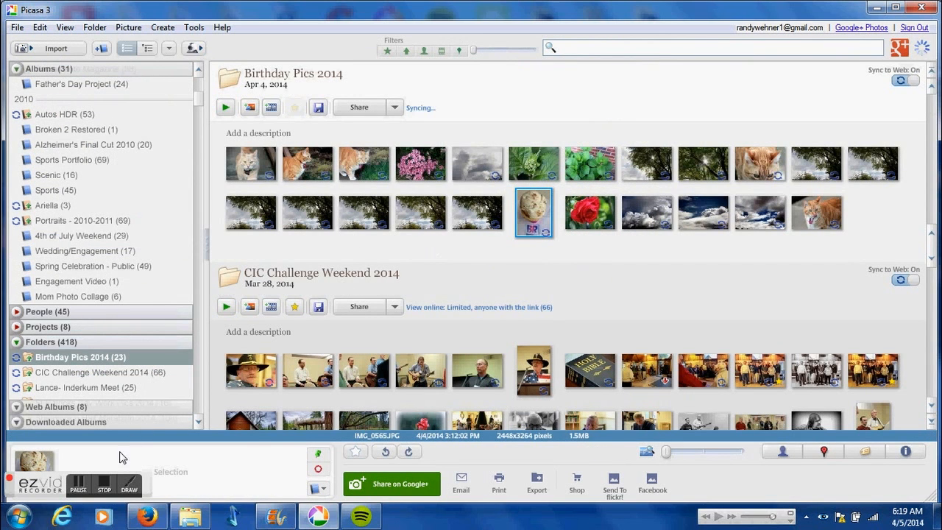
# Select all 23 photos in the Birthday Pics 2014 folder and bring up the export settings
pyautogui.click(77, 358)
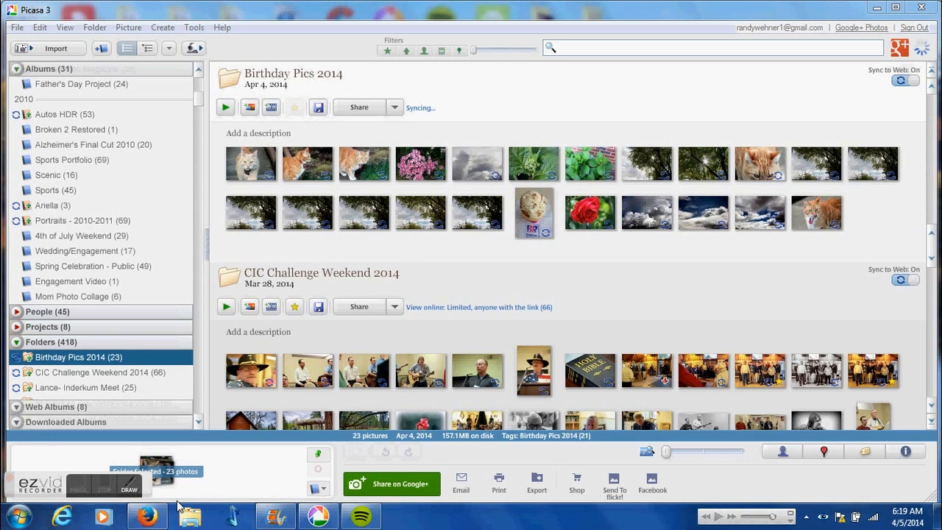
pyautogui.click(250, 164)
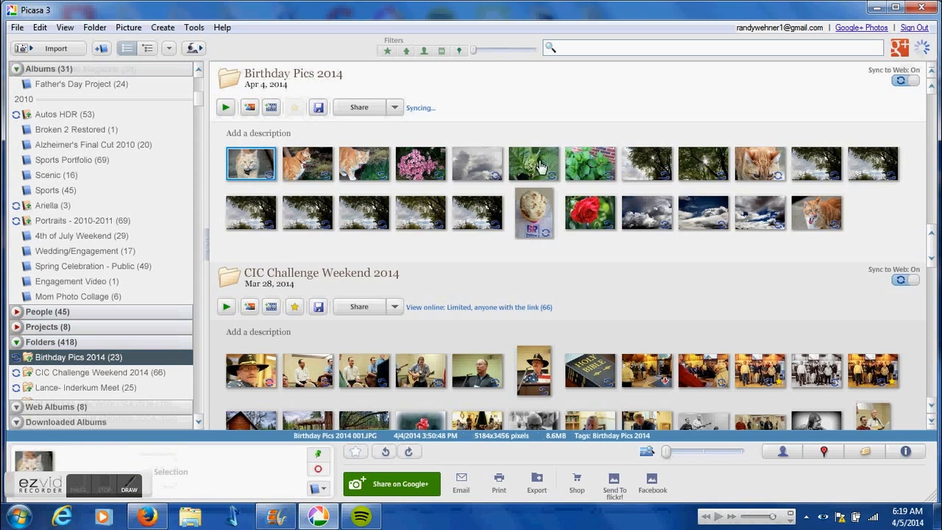
pyautogui.moveTo(819, 221)
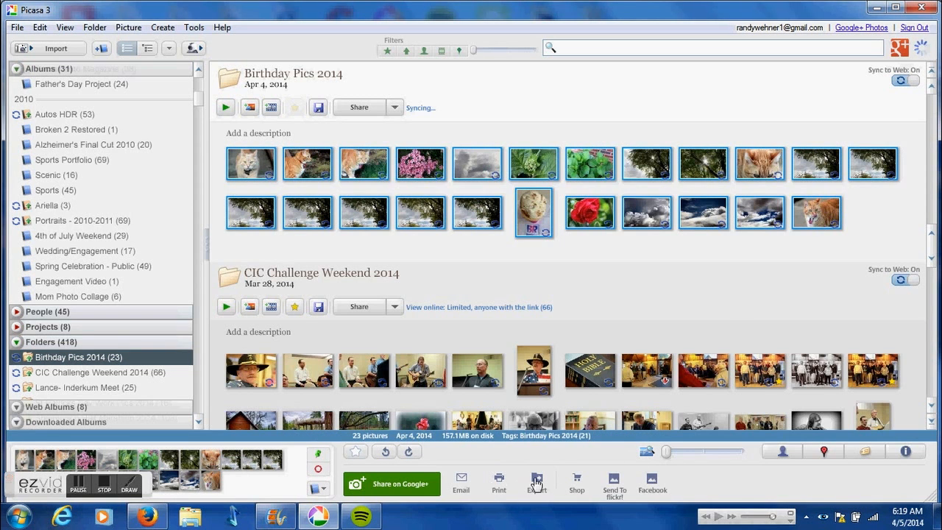
pyautogui.click(536, 483)
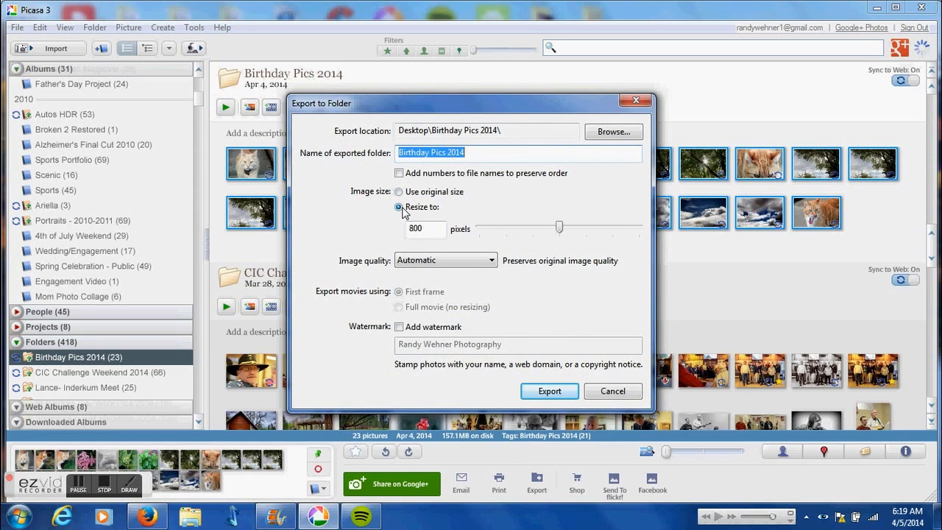
# Export the photos resized to 800 pixels into a Birthday Pics 2014 desktop folder
pyautogui.moveTo(559, 227); pyautogui.dragTo(636, 226)
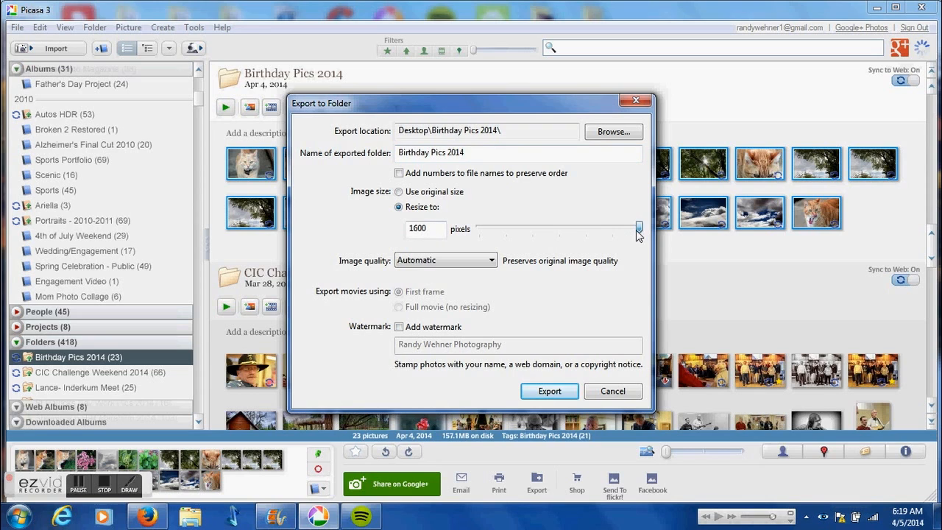
pyautogui.moveTo(639, 228); pyautogui.dragTo(559, 228)
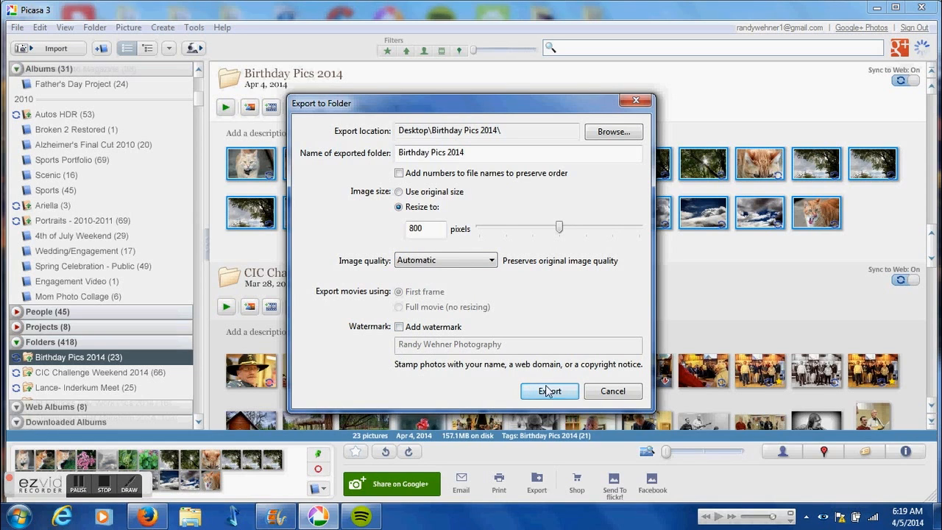
pyautogui.click(549, 391)
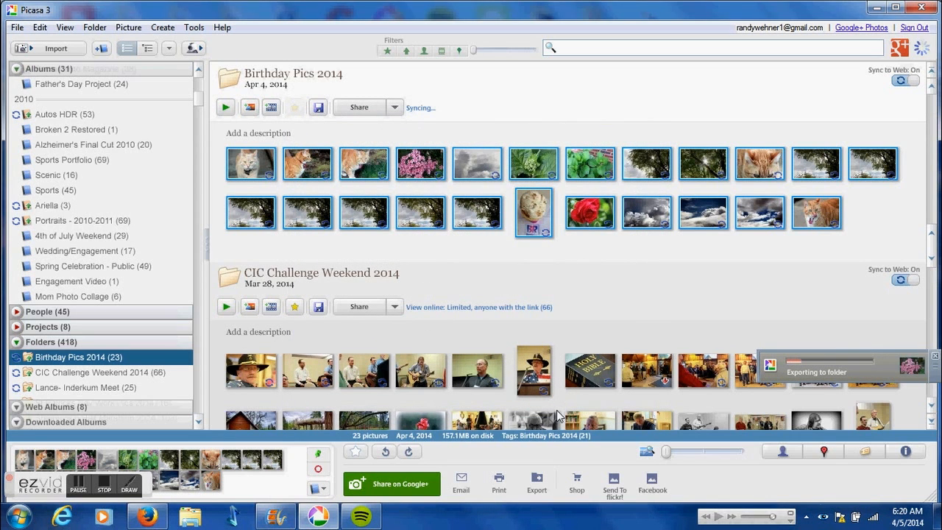
pyautogui.moveTo(580, 415)
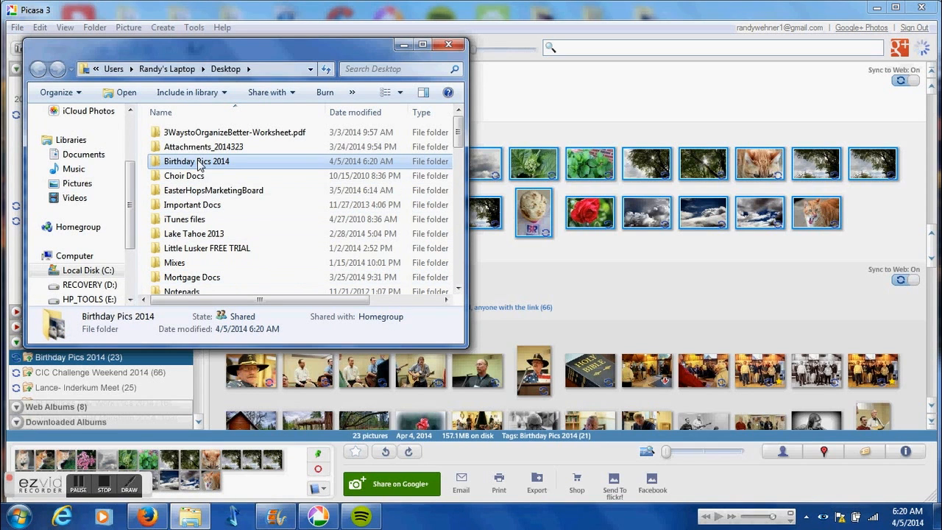
# Inspect the exported Birthday Pics 2014 002 photo on the desktop to confirm it is 800 pixels wide
pyautogui.doubleClick(196, 161)
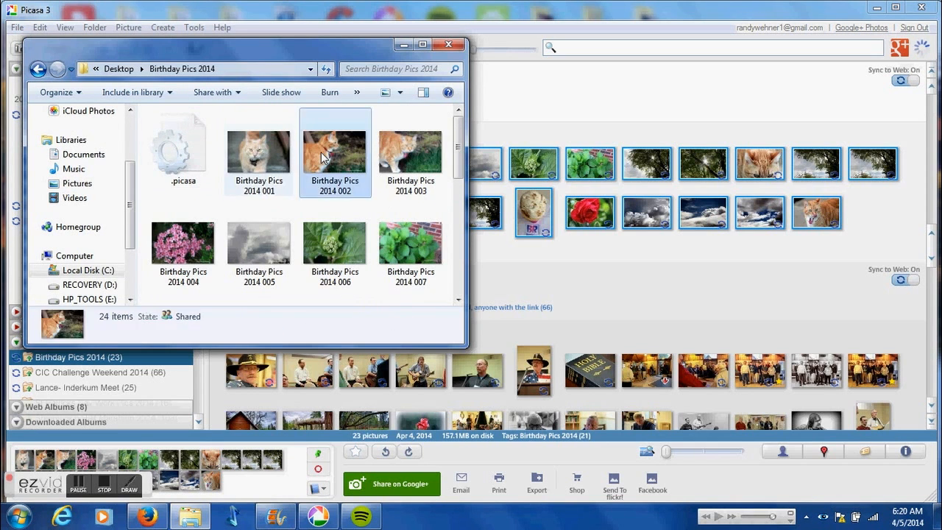
pyautogui.click(336, 152)
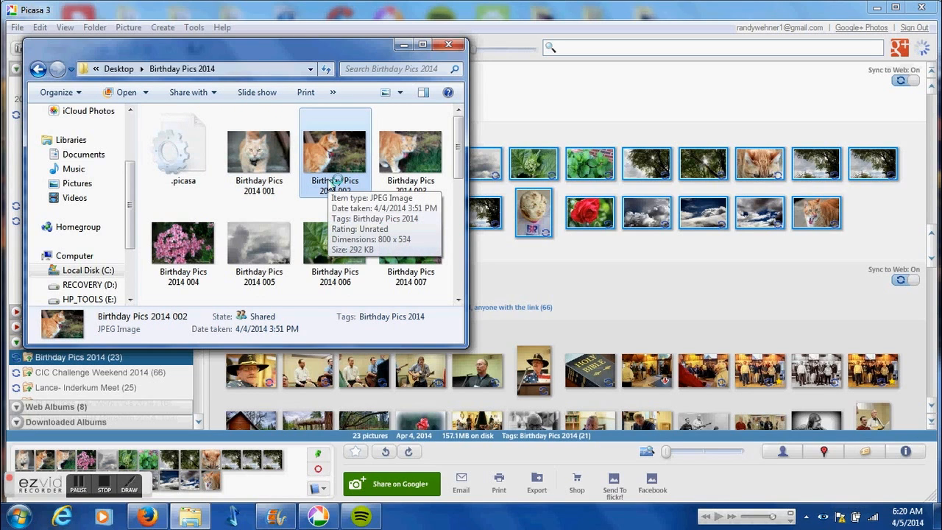
pyautogui.doubleClick(336, 147)
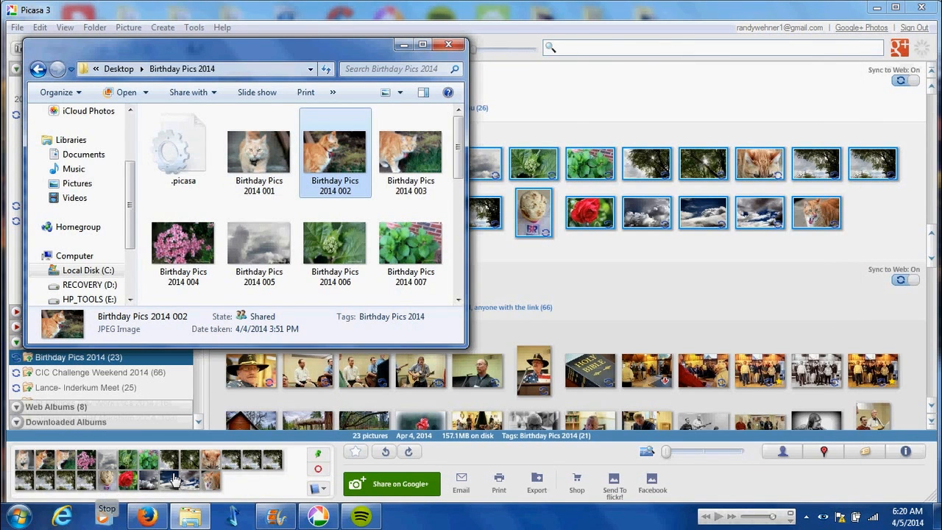
pyautogui.click(447, 44)
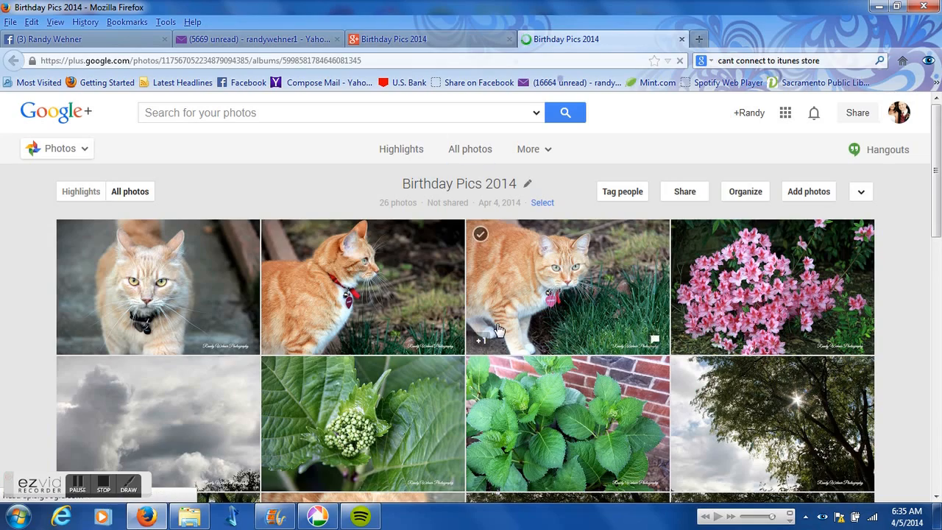
pyautogui.scroll(-3)
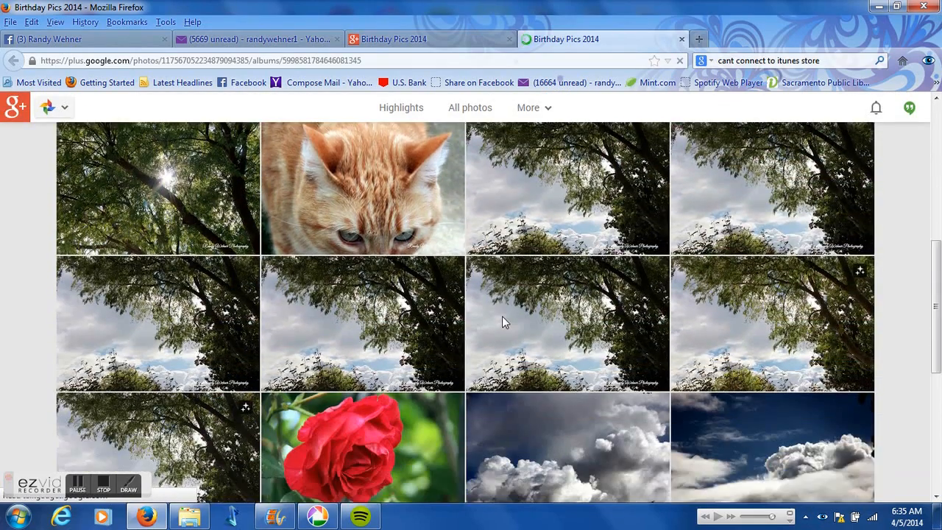
pyautogui.scroll(-3)
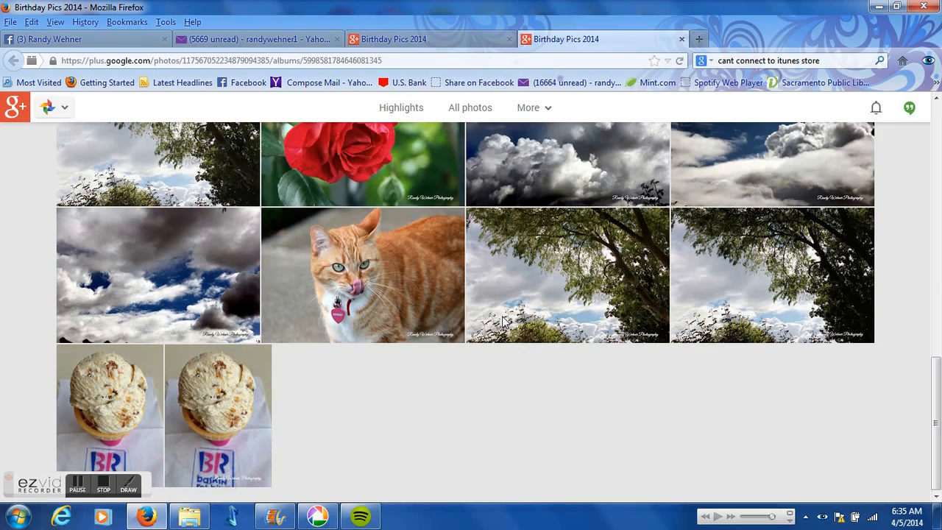
pyautogui.scroll(-3)
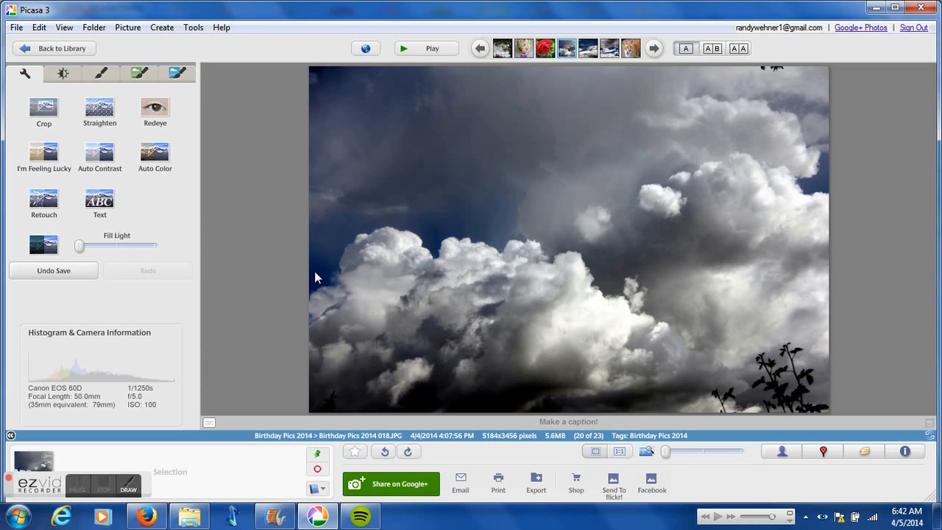
pyautogui.moveTo(44, 109)
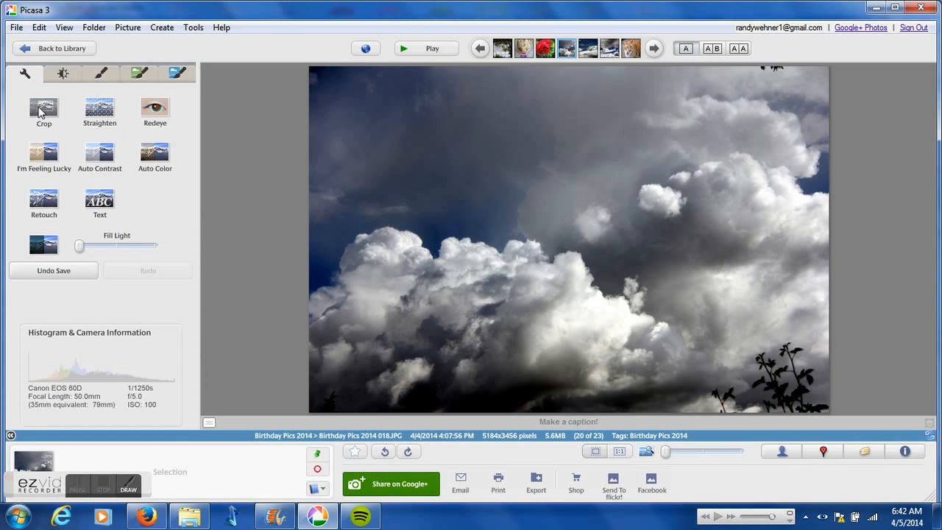
# Draw a crop box over the storm clouds with its bottom edge raised above the plant silhouette
pyautogui.click(44, 109)
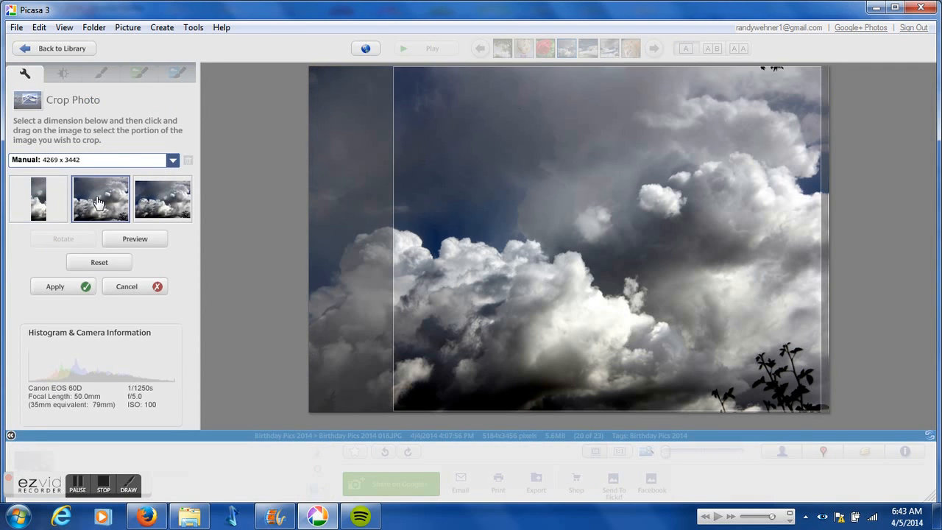
pyautogui.click(162, 198)
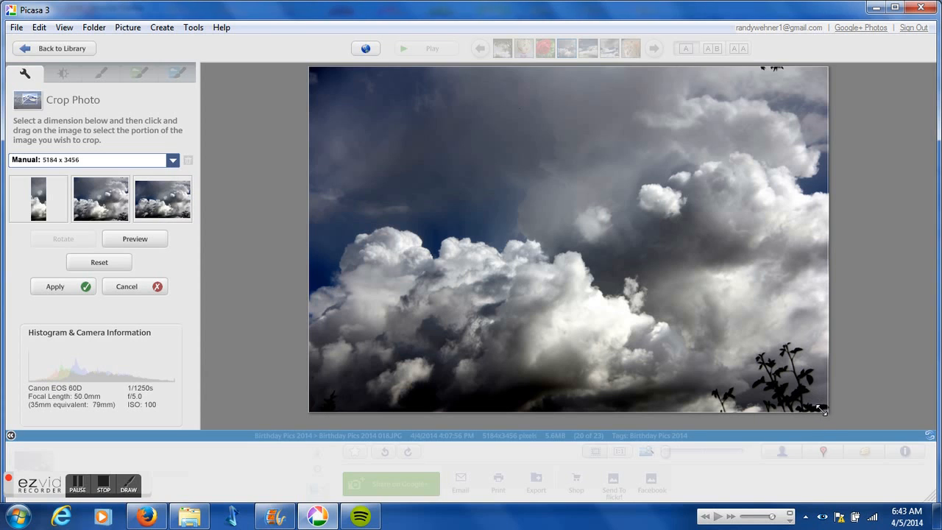
pyautogui.moveTo(821, 409); pyautogui.dragTo(830, 339)
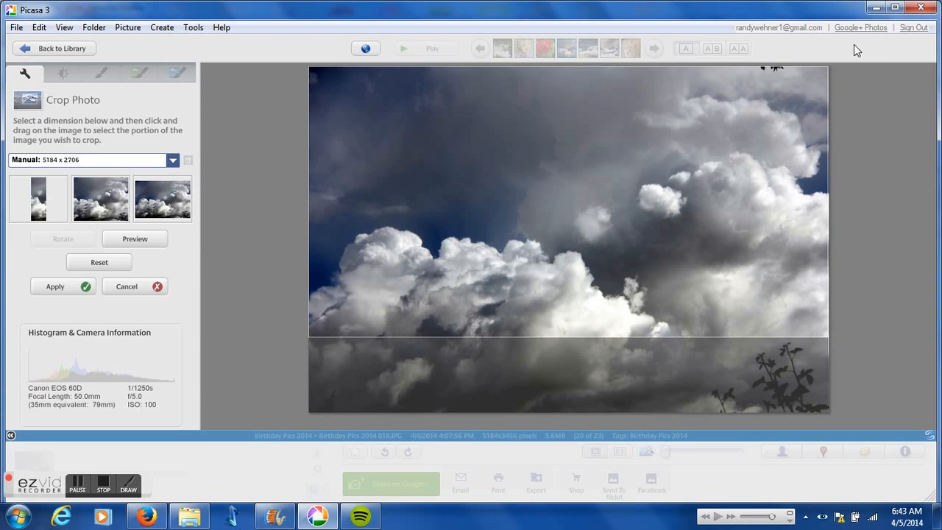
pyautogui.moveTo(825, 66)
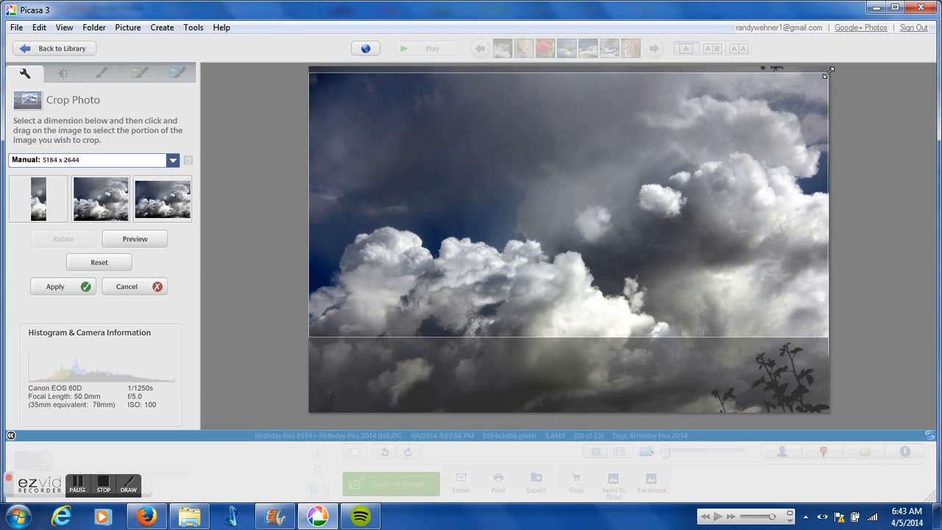
pyautogui.moveTo(840, 298)
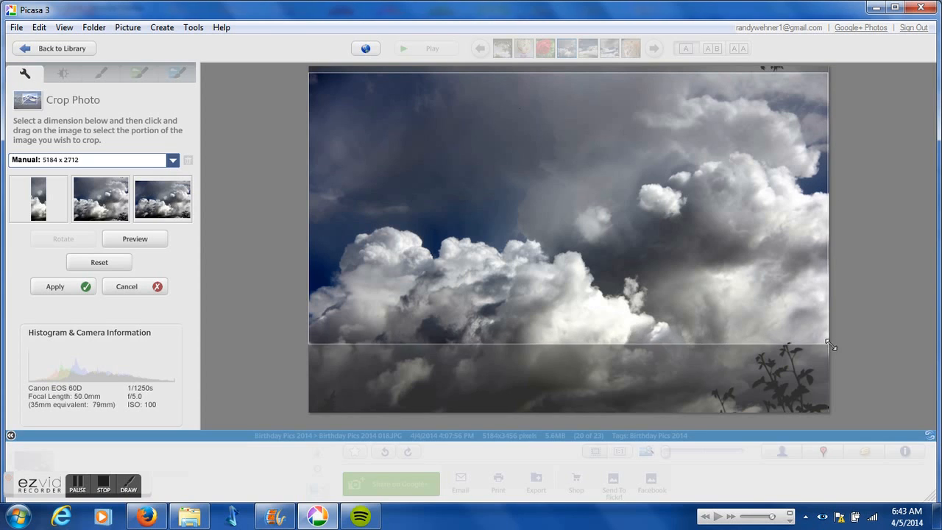
pyautogui.moveTo(832, 346); pyautogui.dragTo(833, 341)
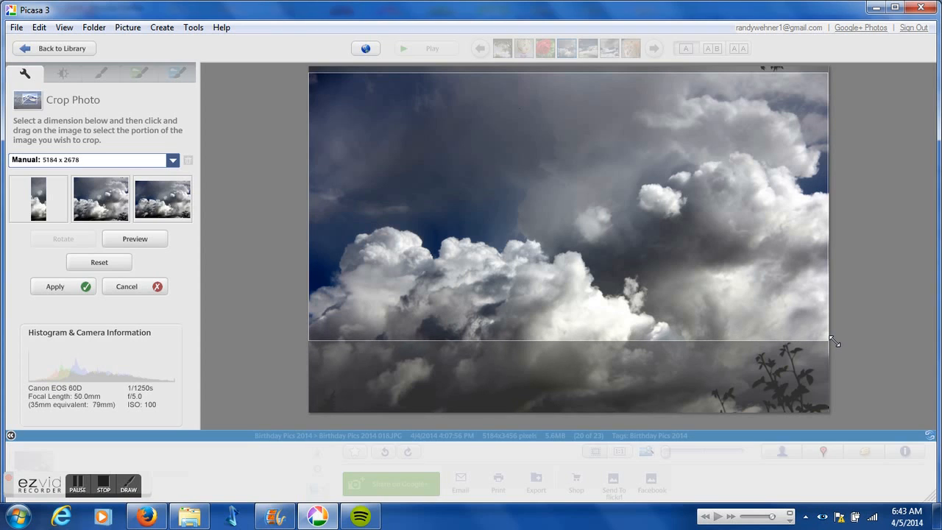
pyautogui.moveTo(58, 312)
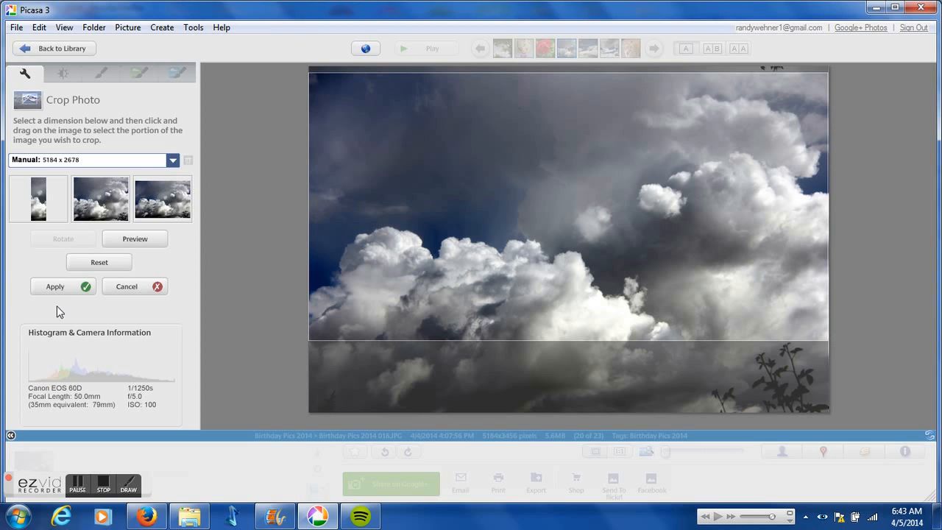
# Apply the crop to the cloud photo and return to the album thumbnails
pyautogui.click(54, 286)
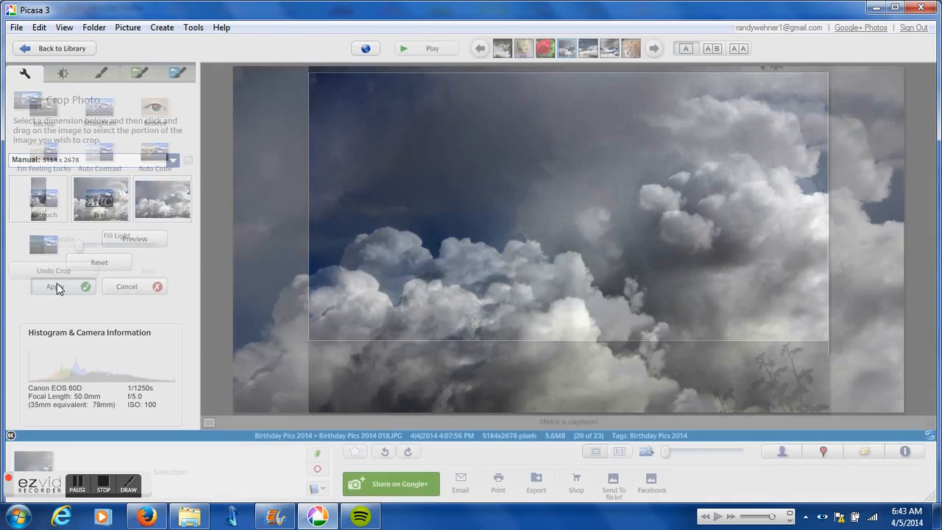
pyautogui.click(56, 285)
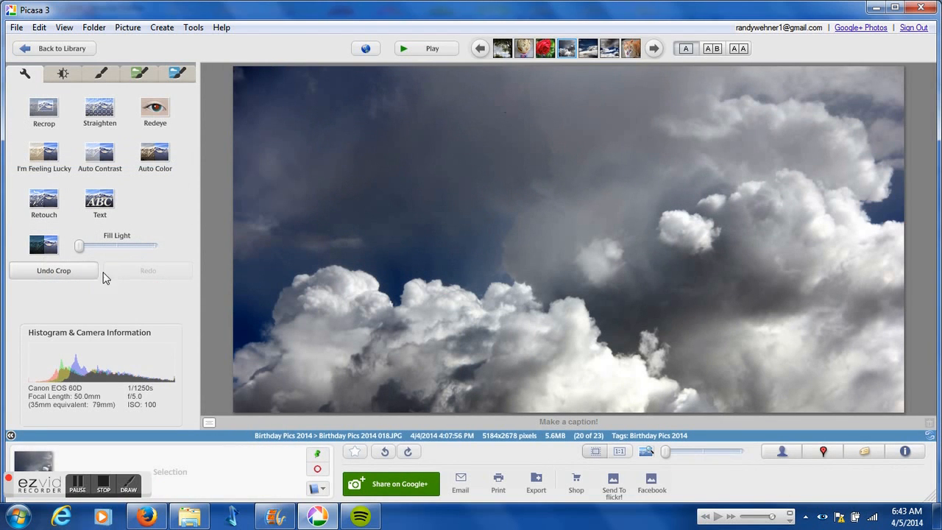
pyautogui.moveTo(44, 58)
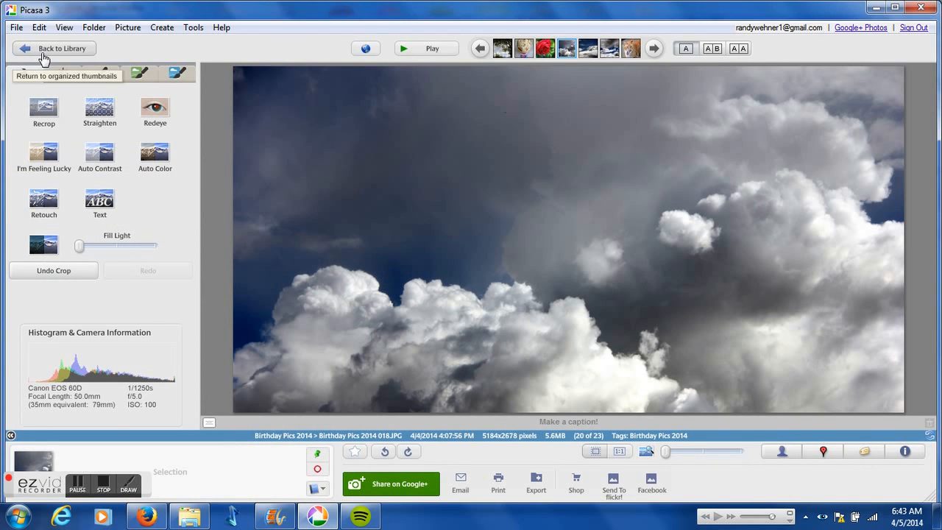
pyautogui.click(53, 48)
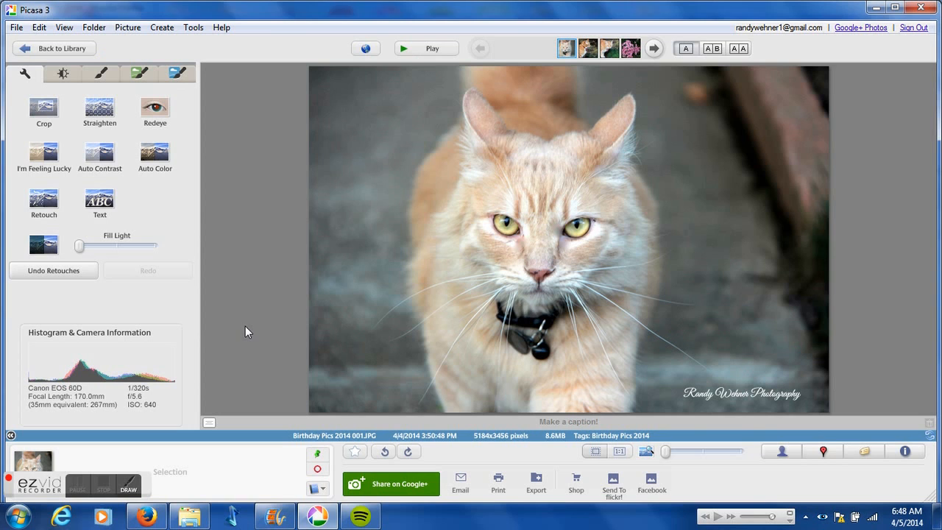
pyautogui.moveTo(100, 203)
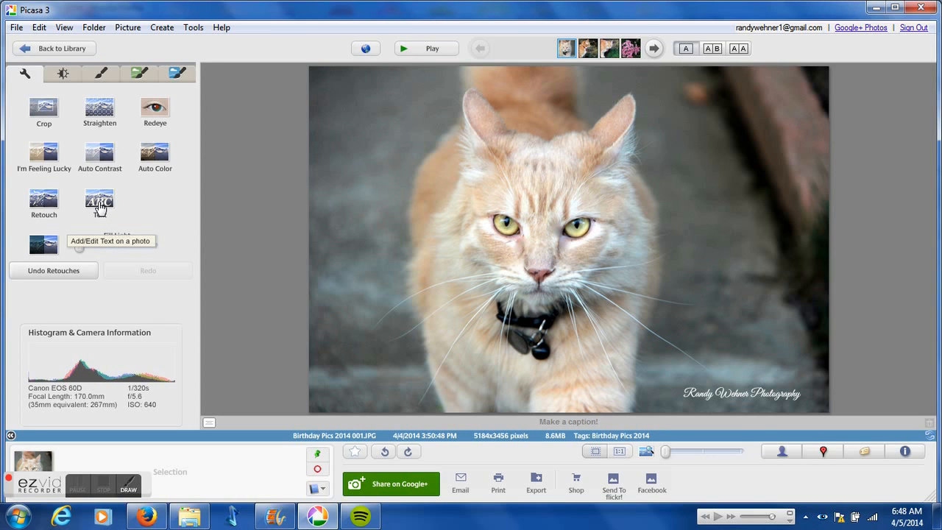
# Clear the watermark text from the orange cat photo and return to the album
pyautogui.click(98, 200)
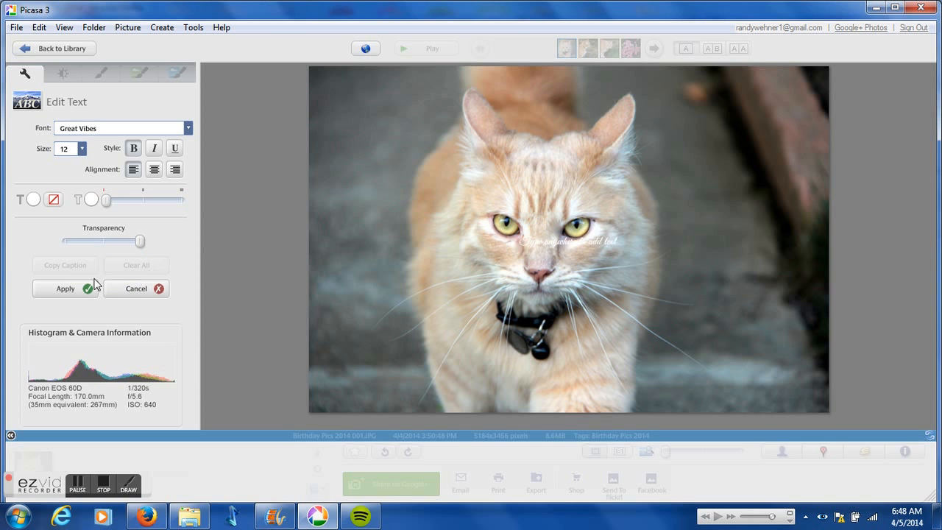
pyautogui.click(136, 287)
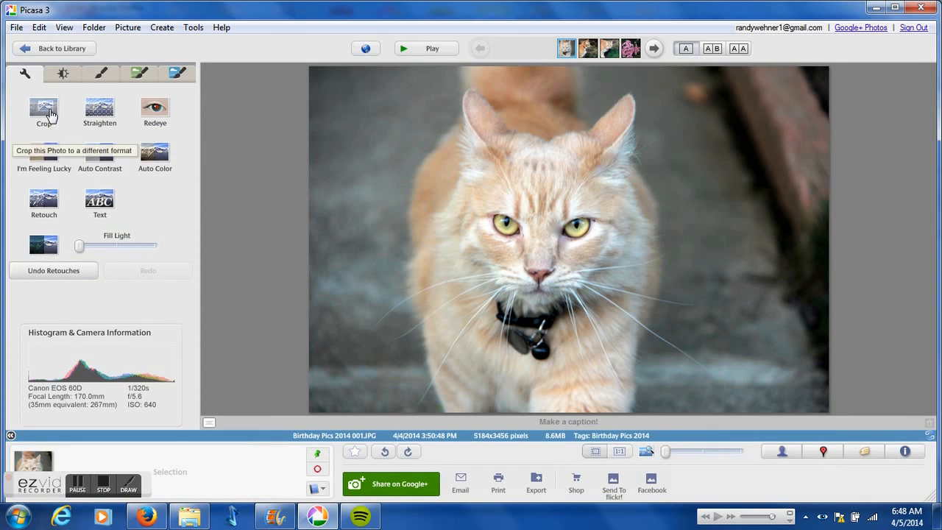
pyautogui.click(53, 48)
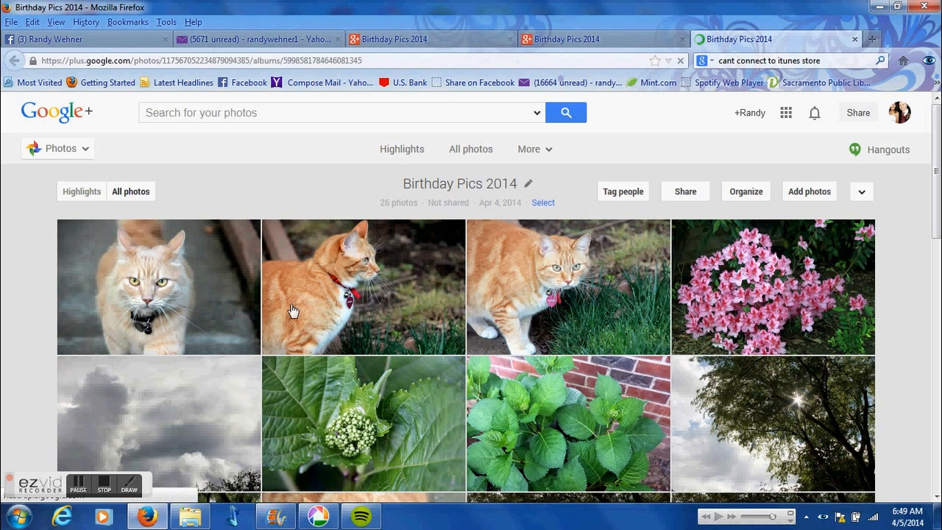
# Close the enlarged cloud photo and start sharing the Birthday Pics 2014 album to Your circles
pyautogui.scroll(-3)
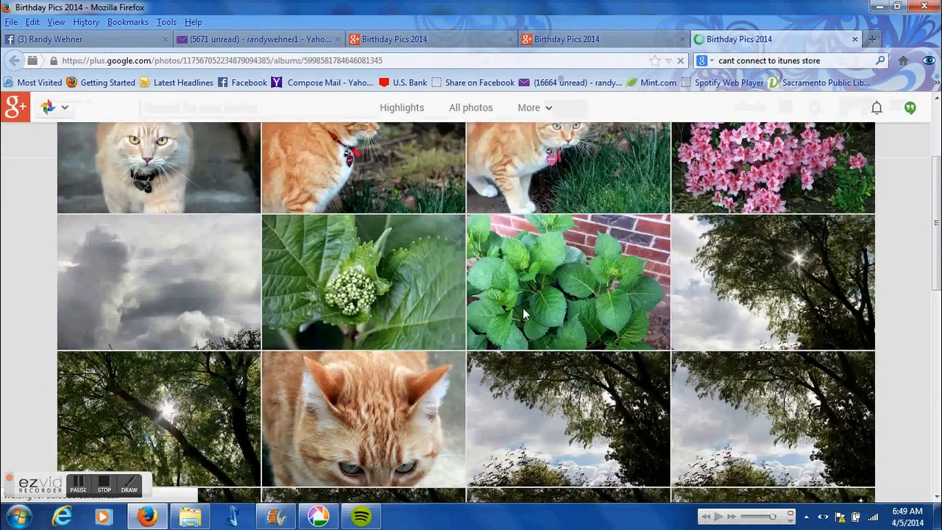
pyautogui.scroll(-3)
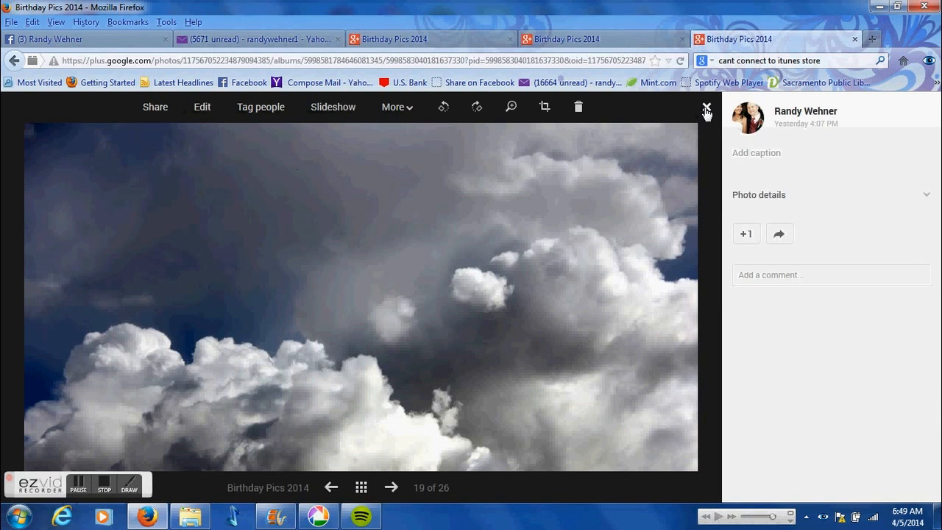
pyautogui.click(707, 106)
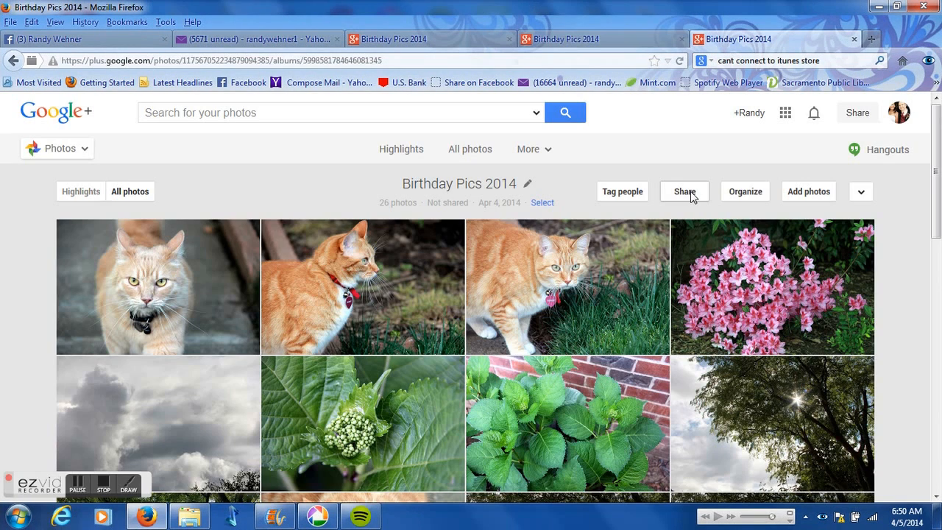
pyautogui.click(683, 191)
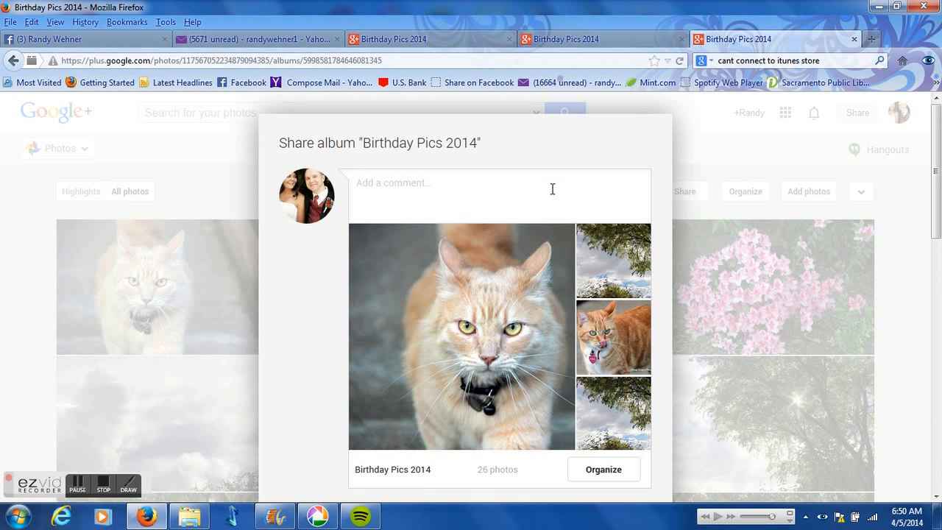
pyautogui.scroll(-3)
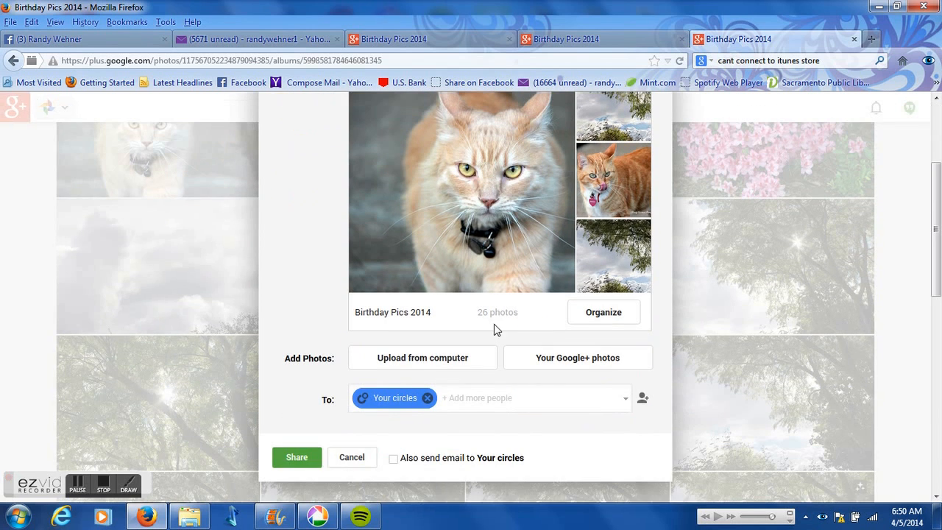